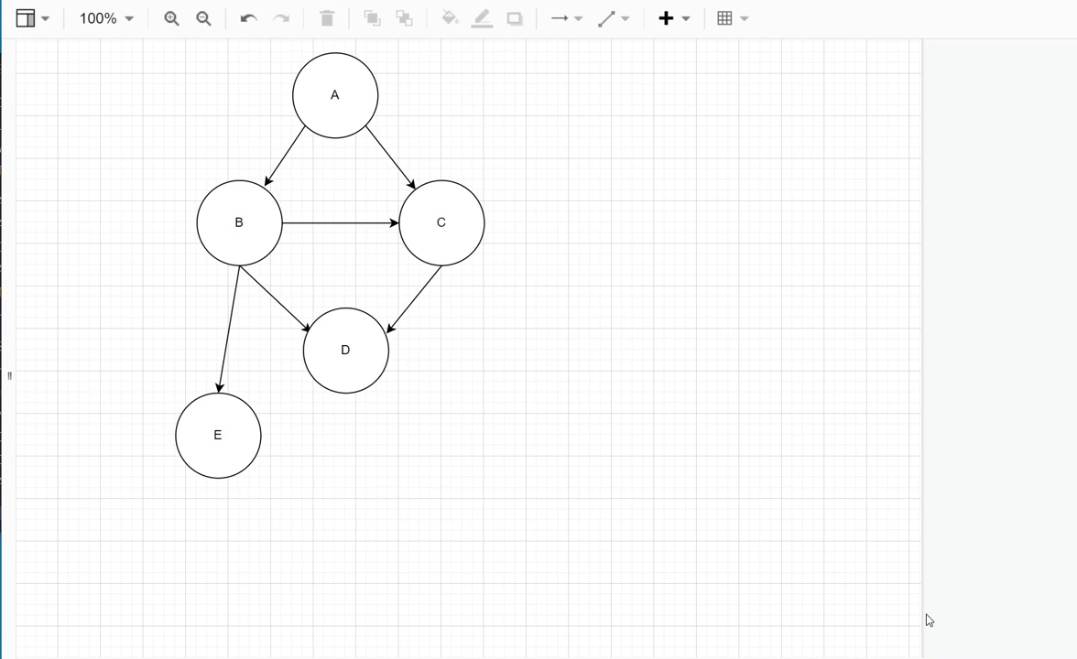
- Click through the graph diagram window before switching to Geany
left_click(334, 95)
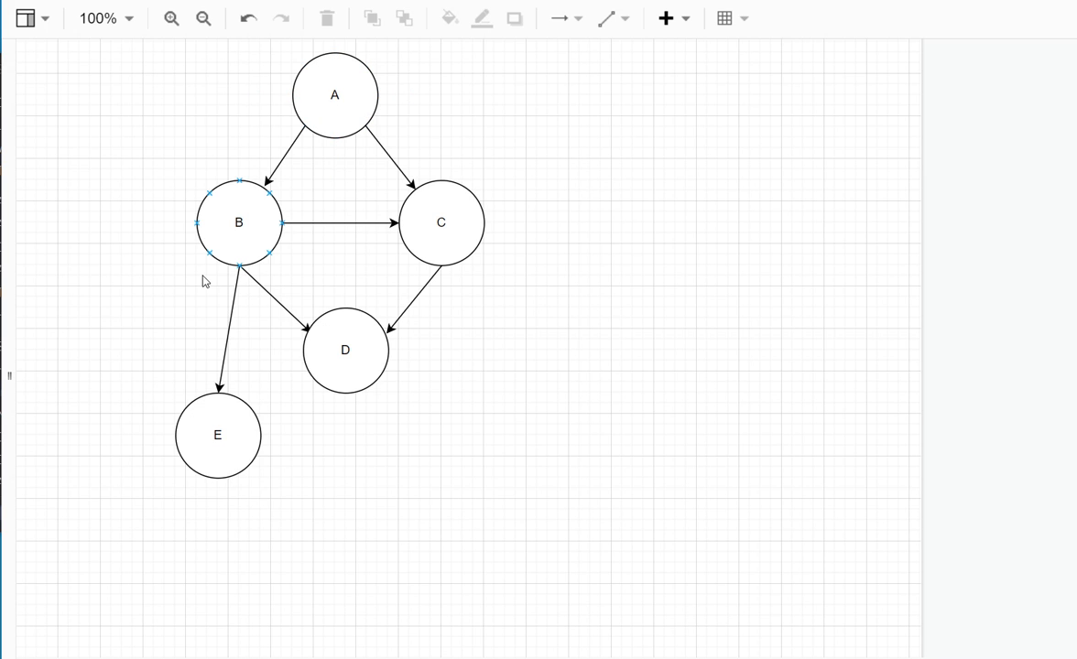
left_click(440, 222)
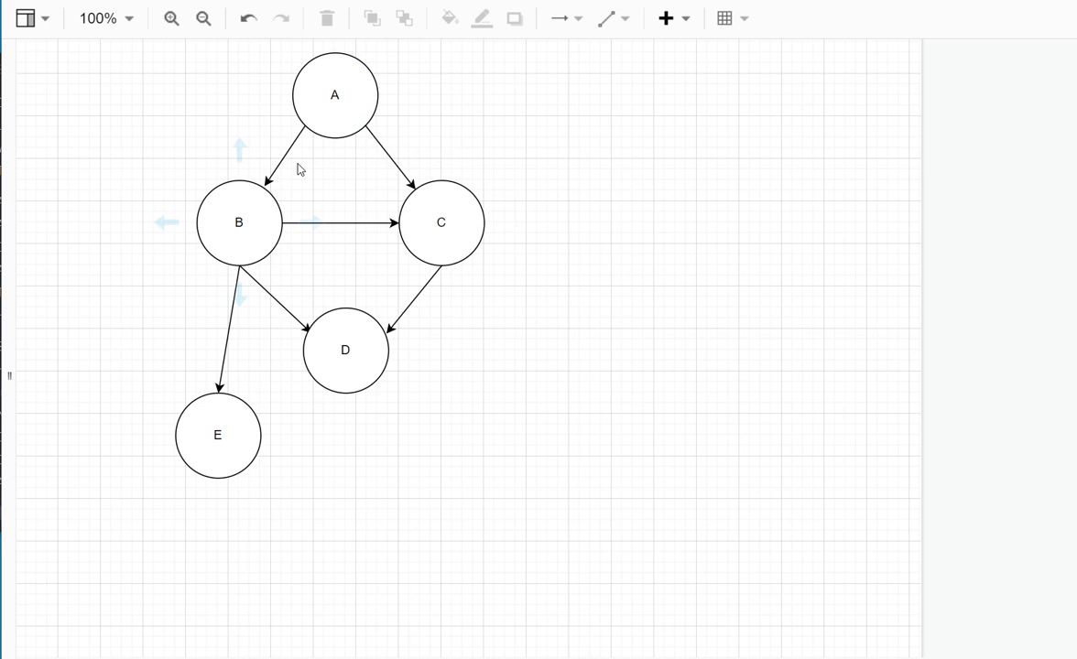
left_click(238, 223)
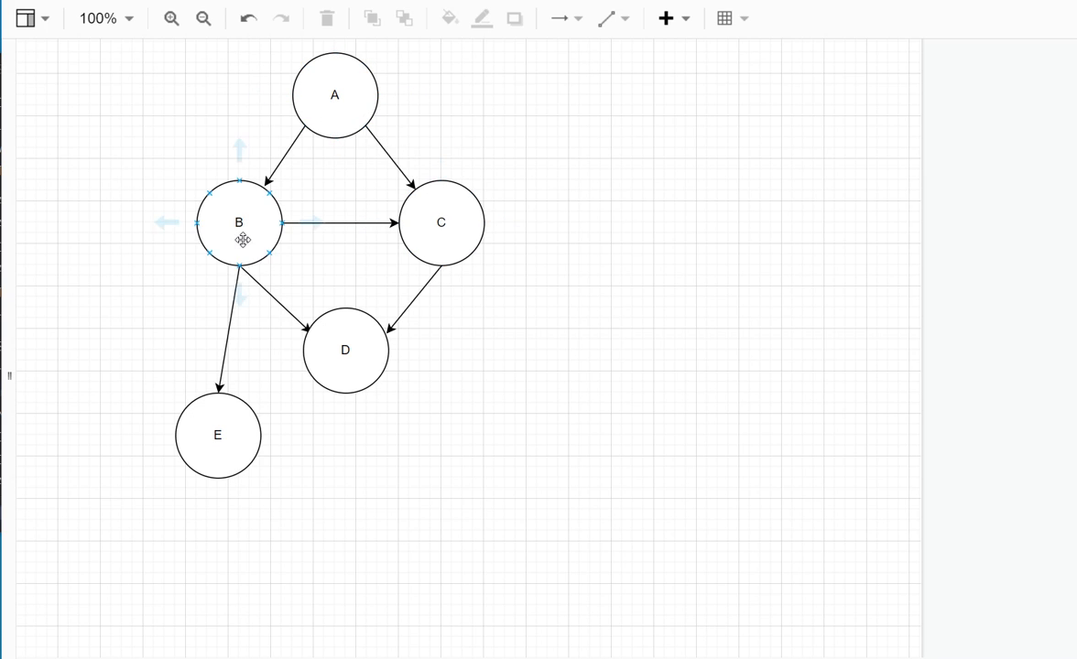
left_click(217, 434)
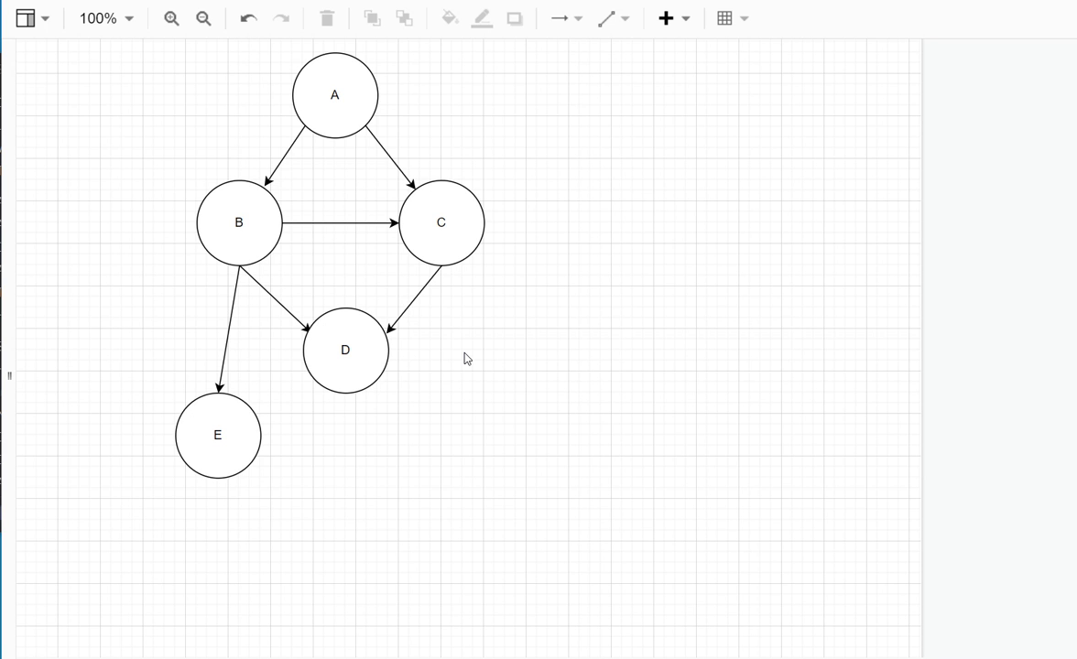
- List the edges A:B,C, B:C,D,E and C:D on separate lines in the untitled Geany tab
key("alt+tab")
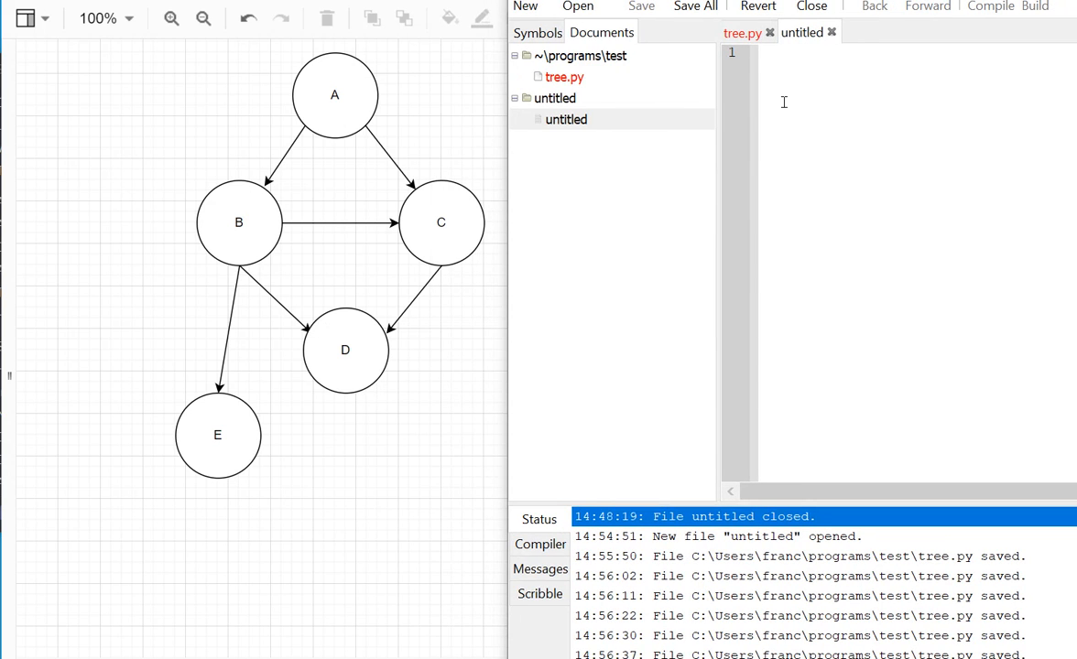
type("A:")
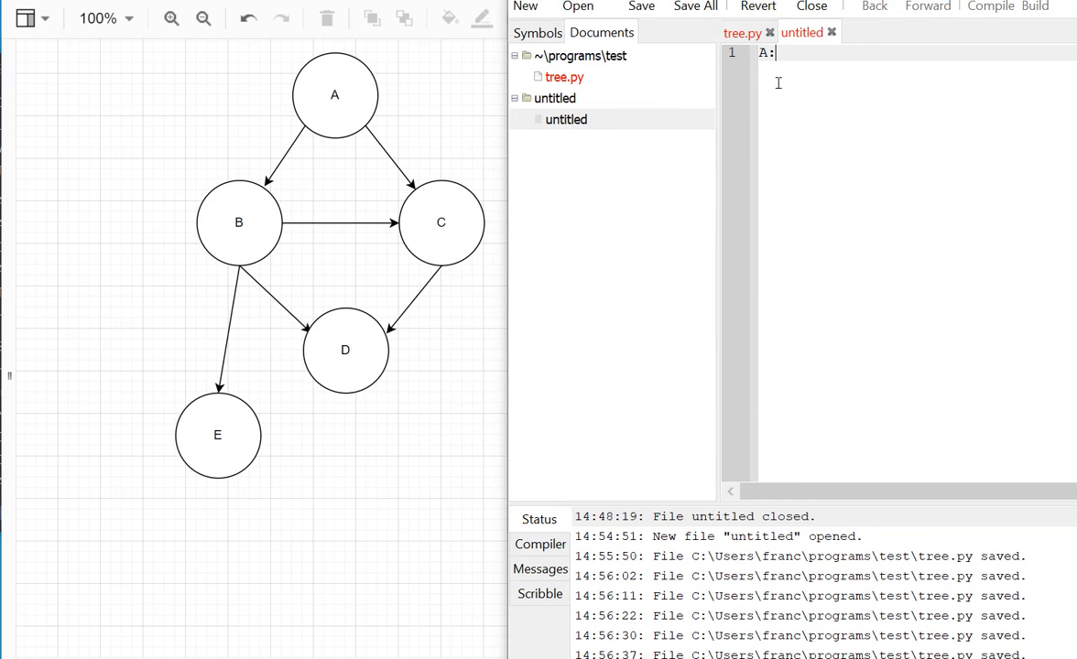
type("B,")
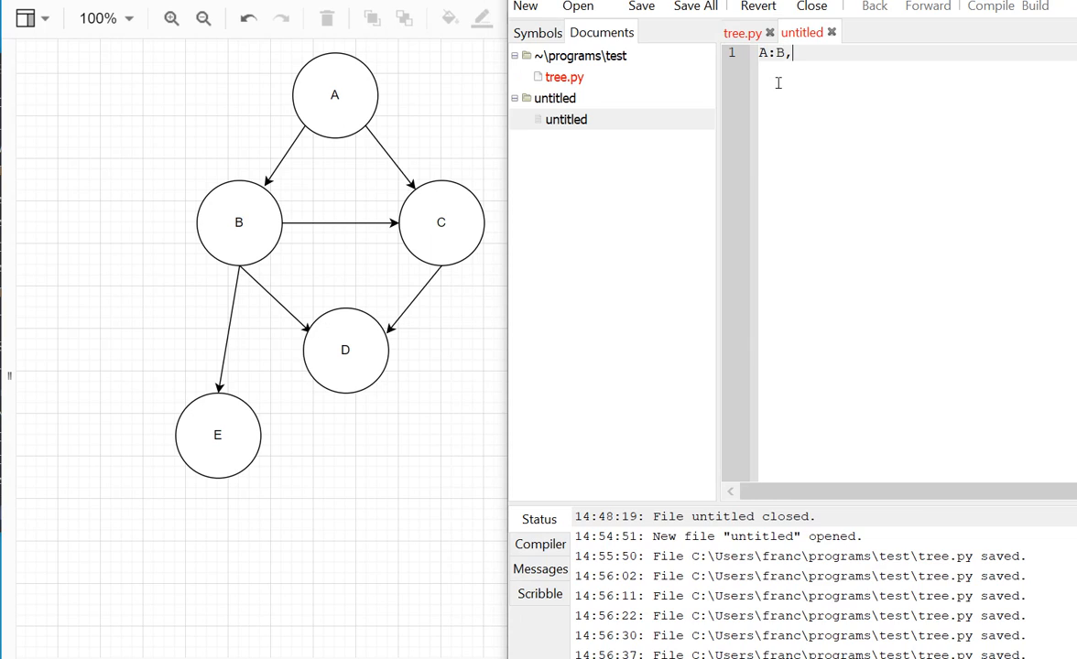
type("C")
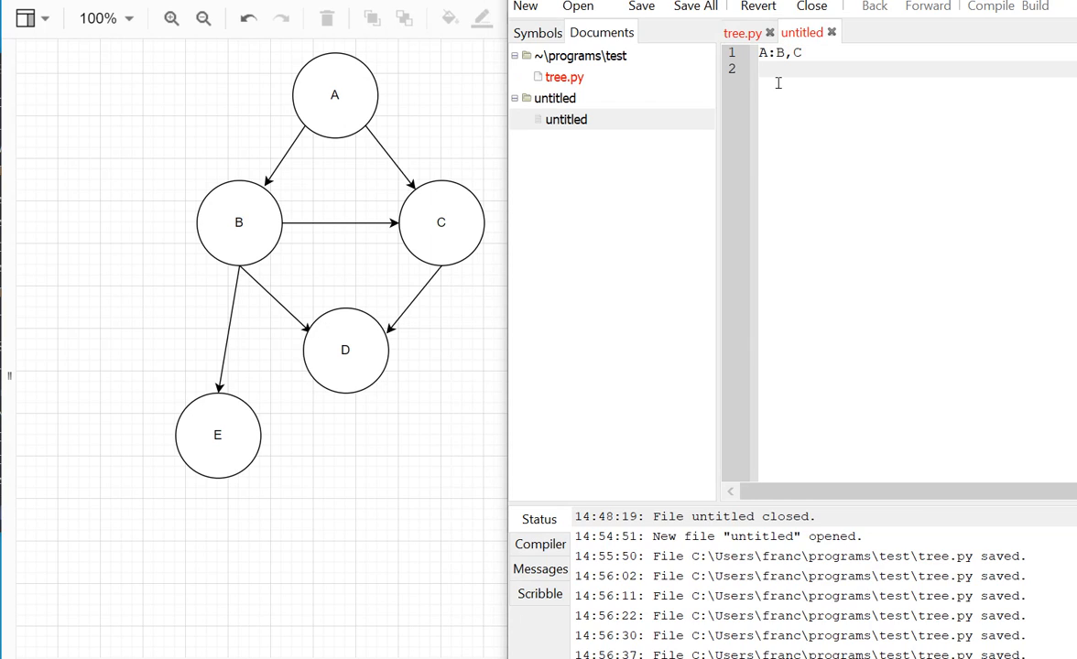
type("B")
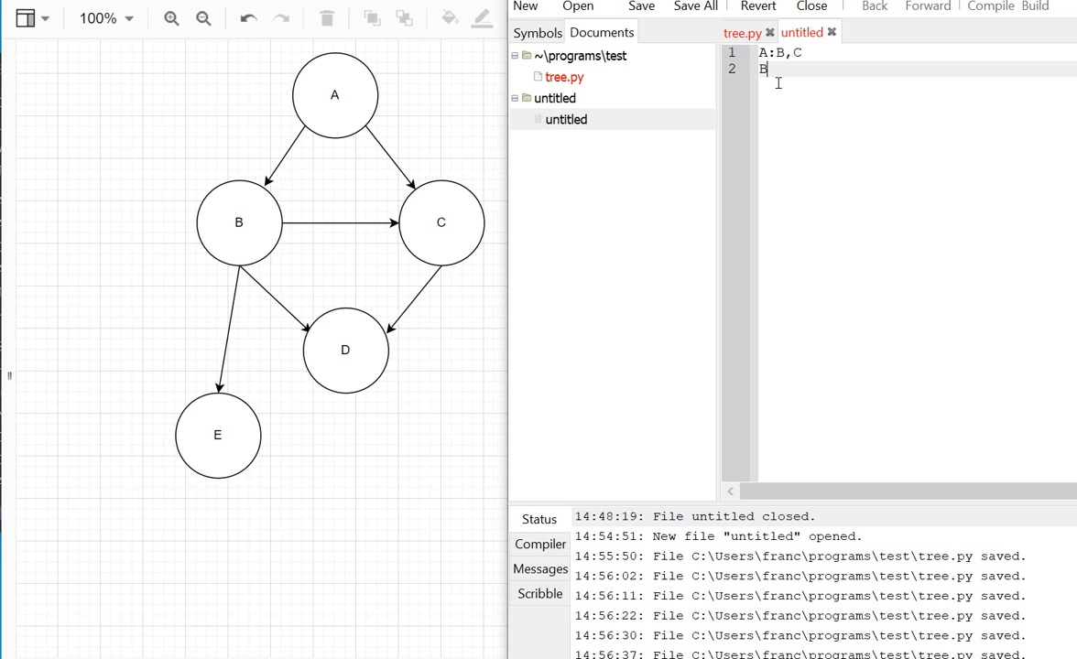
type(":")
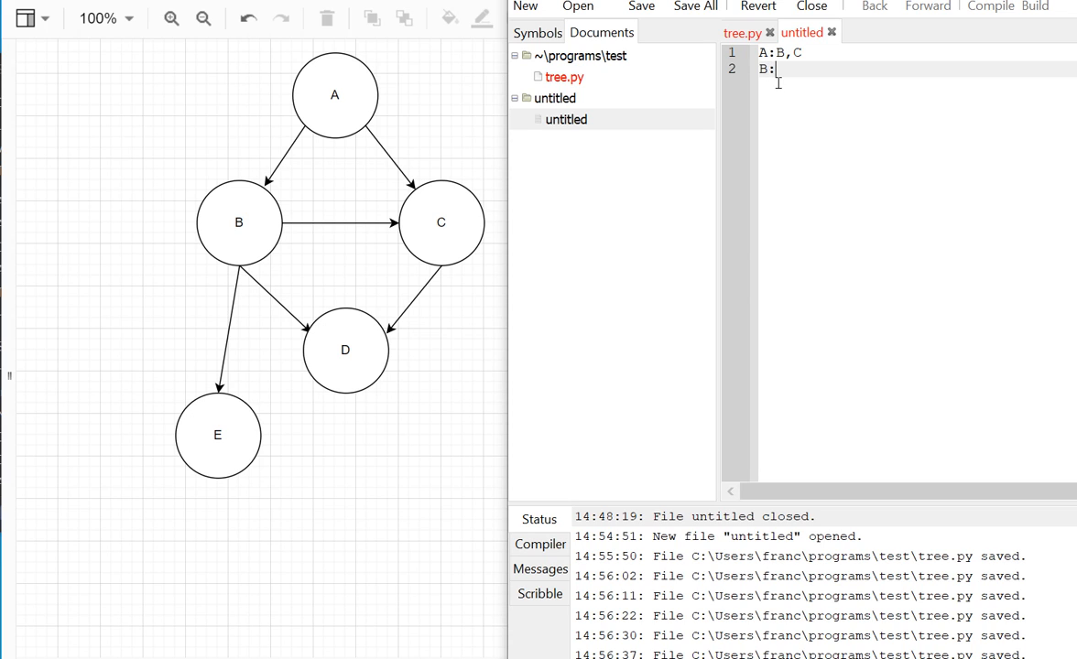
type("C,D,E")
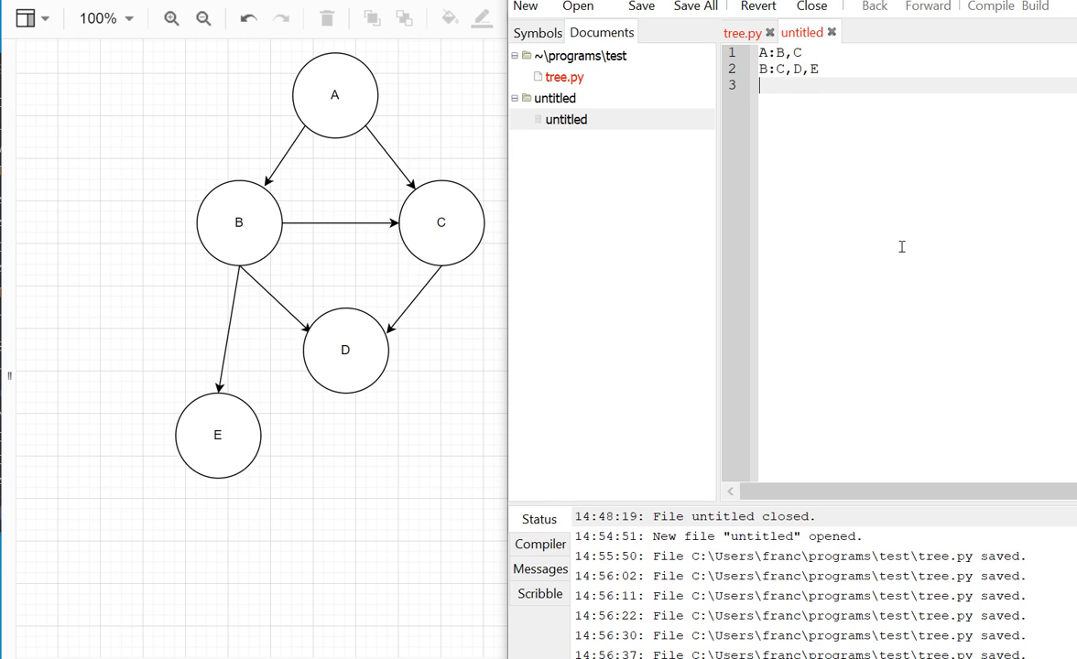
type("C:")
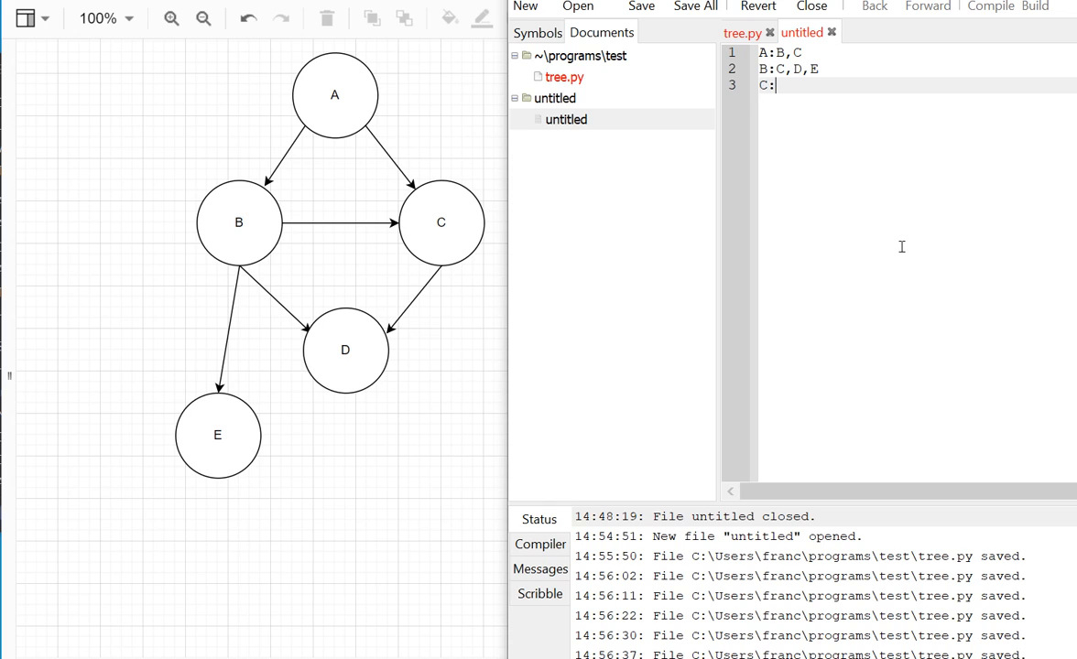
type("D")
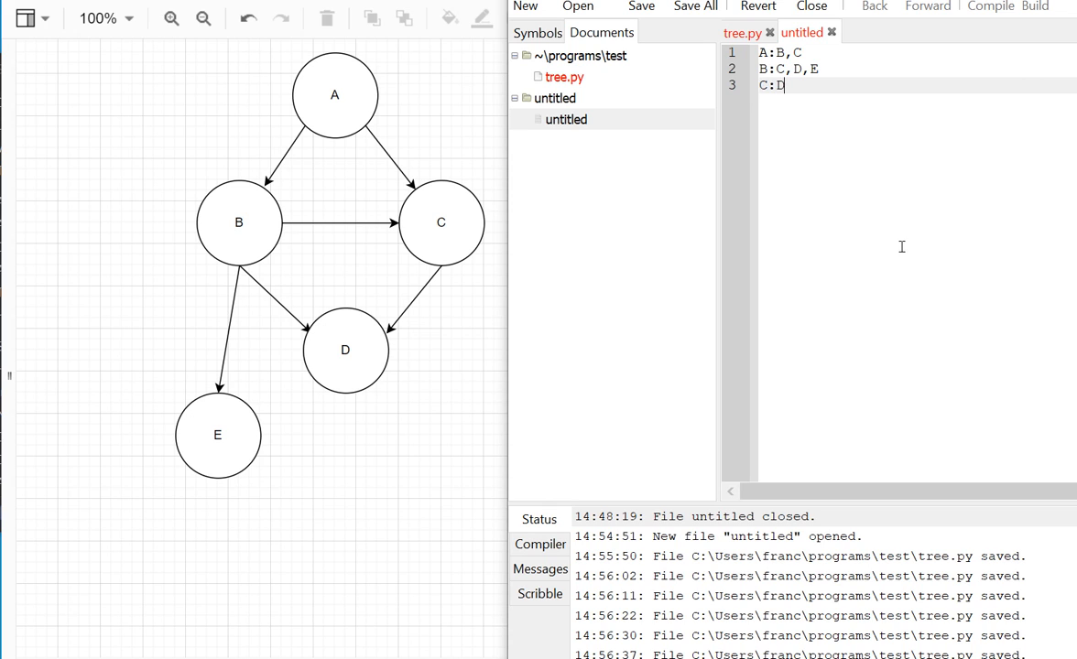
key("enter")
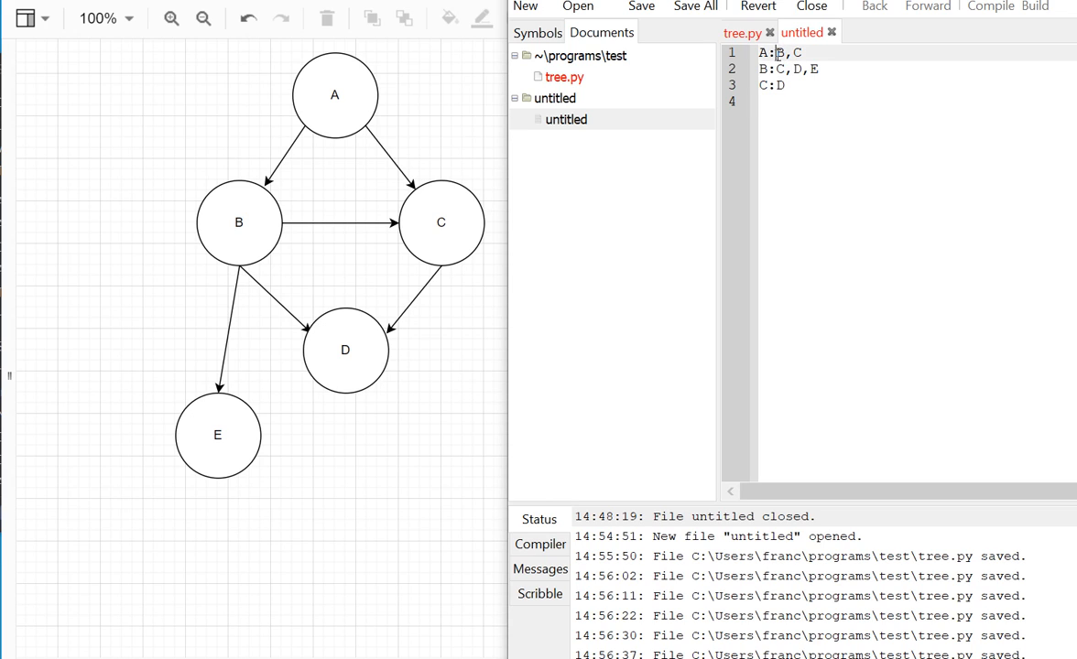
type("[")
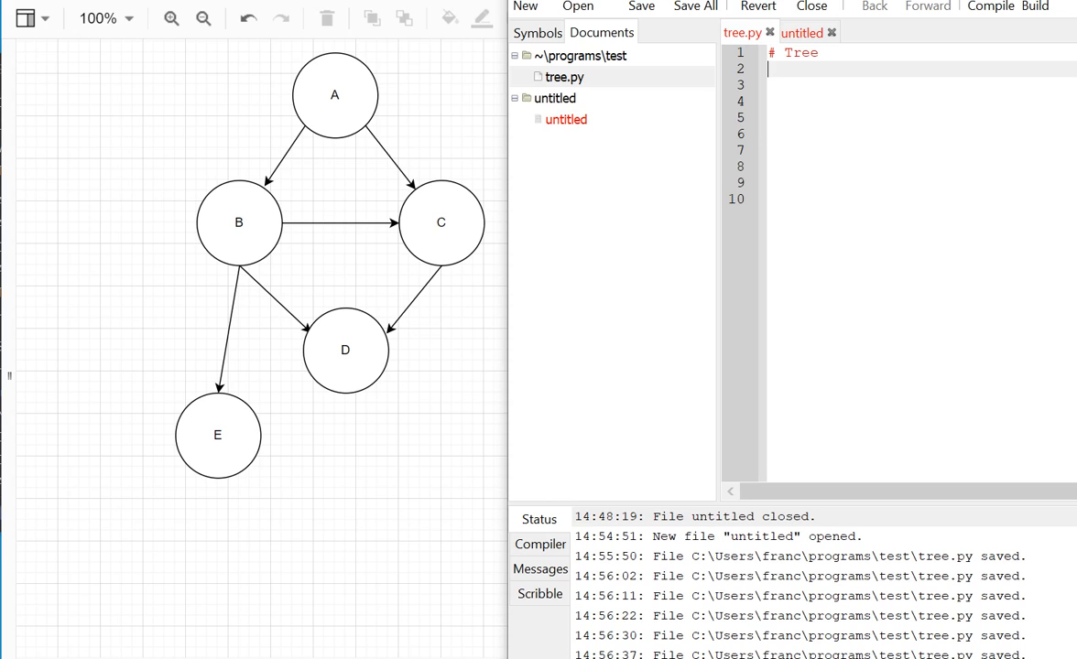
- Type my_graph = {'A':['B','C'], 'B':['C',... on line 2 of tree.py
type("my_graph = {'A':['B','C'], 'B':['C','D','E'],'C':['D")
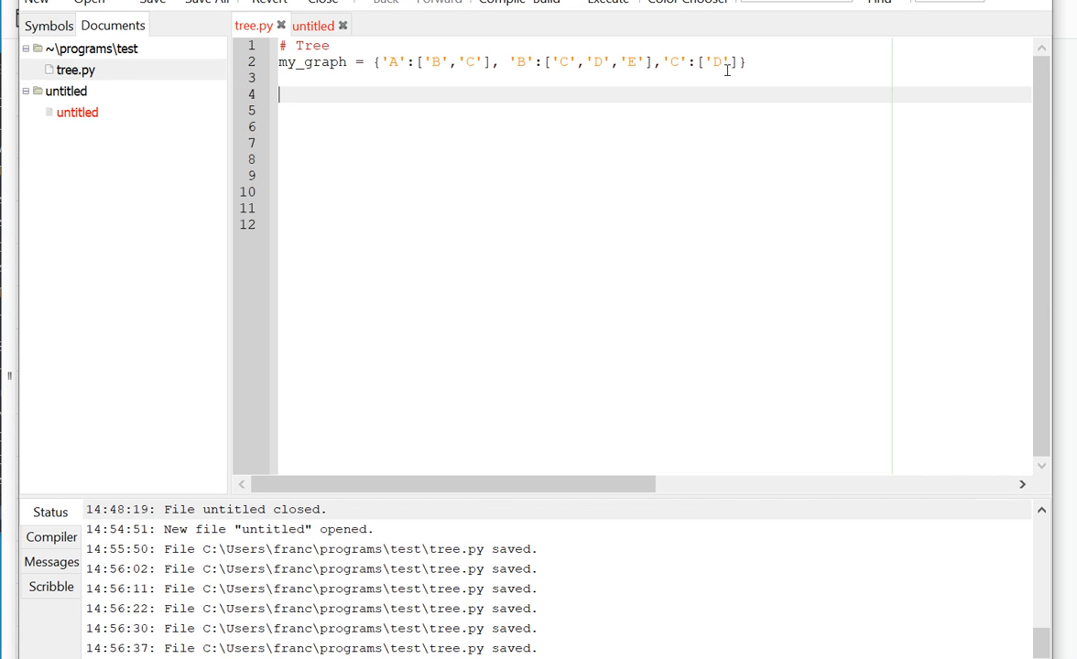
mouse_move(743, 75)
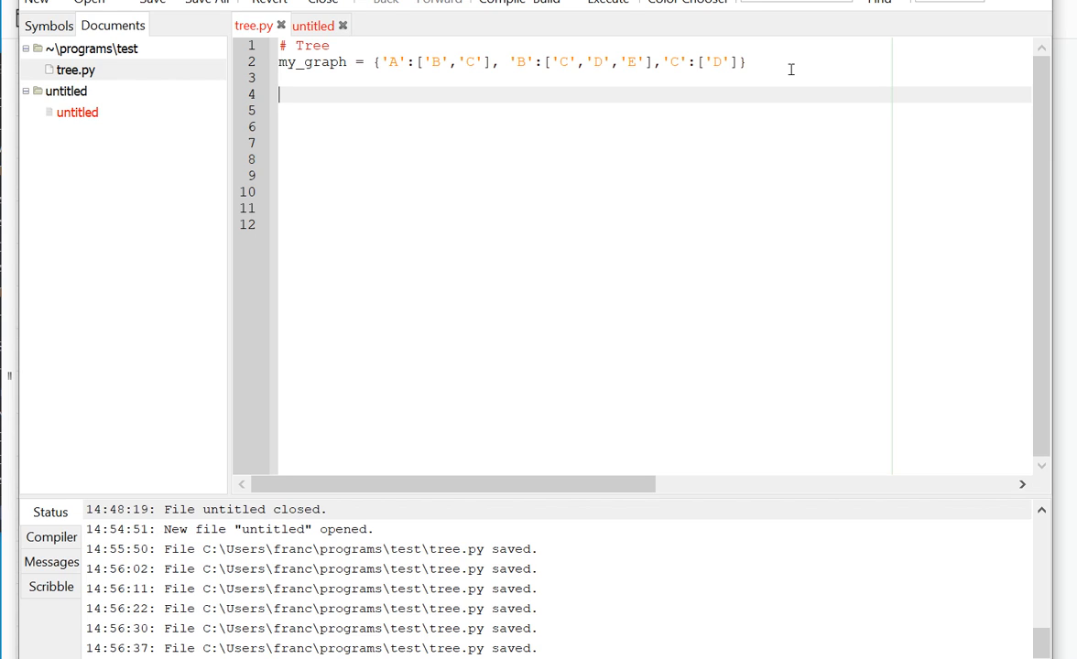
- Add def find_path(graph,start,end,path_so_far): and highlight the path_so_far parameter
type("def find_path(graph,start,end,path_so_far):")
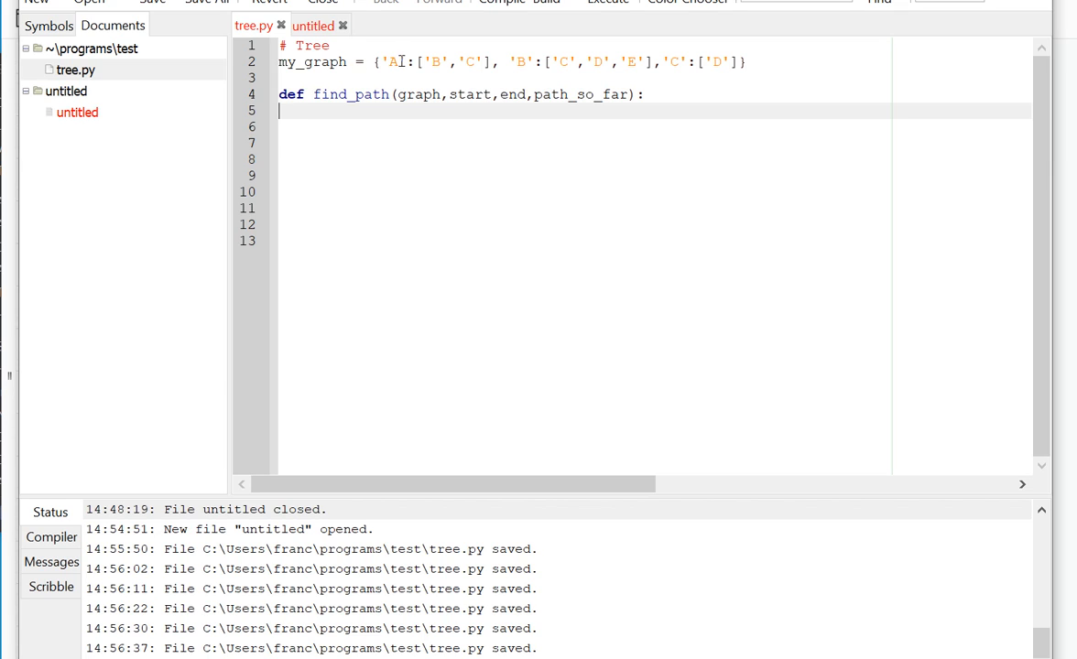
double_click(417, 94)
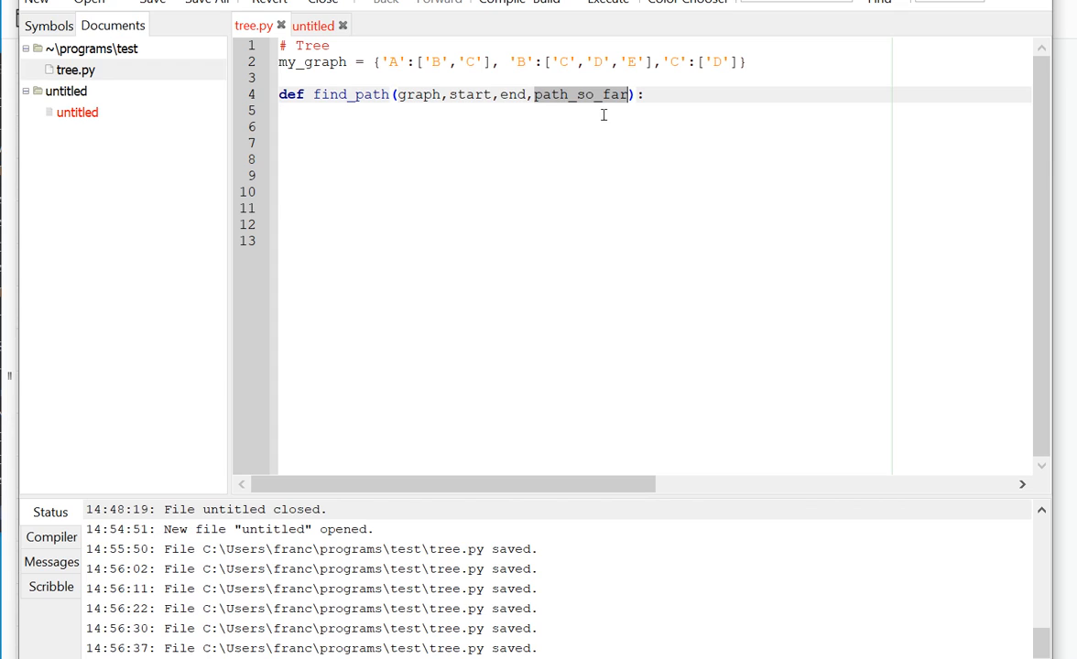
mouse_move(669, 95)
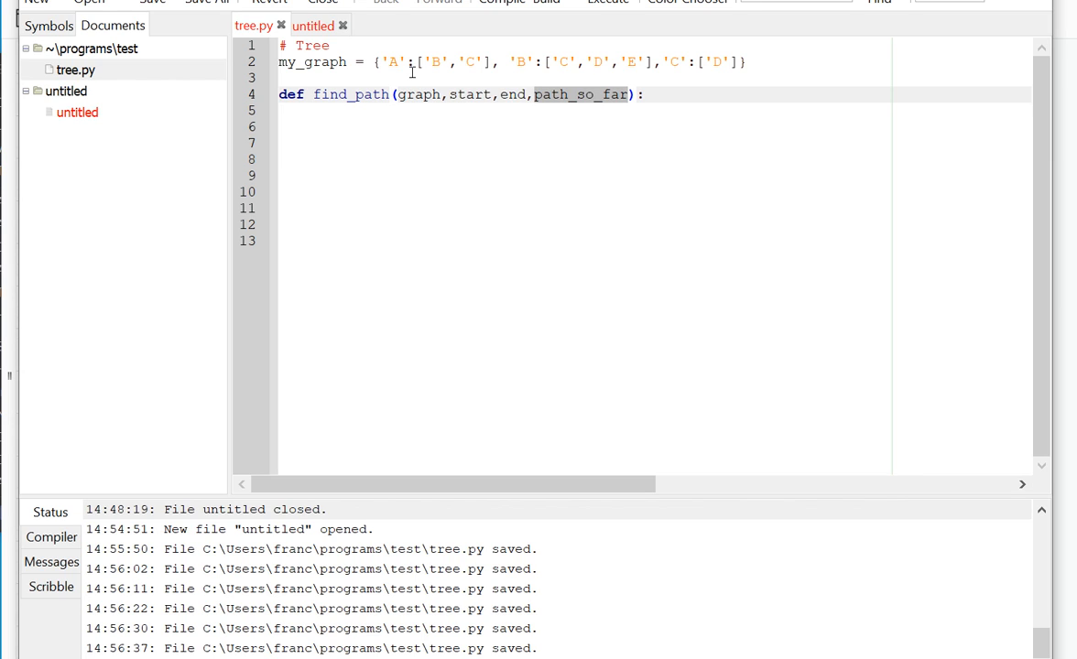
- Make path_so_far = path_so_far+[start] the first line of find_path
type("path_so_far = path_so_far+[start]")
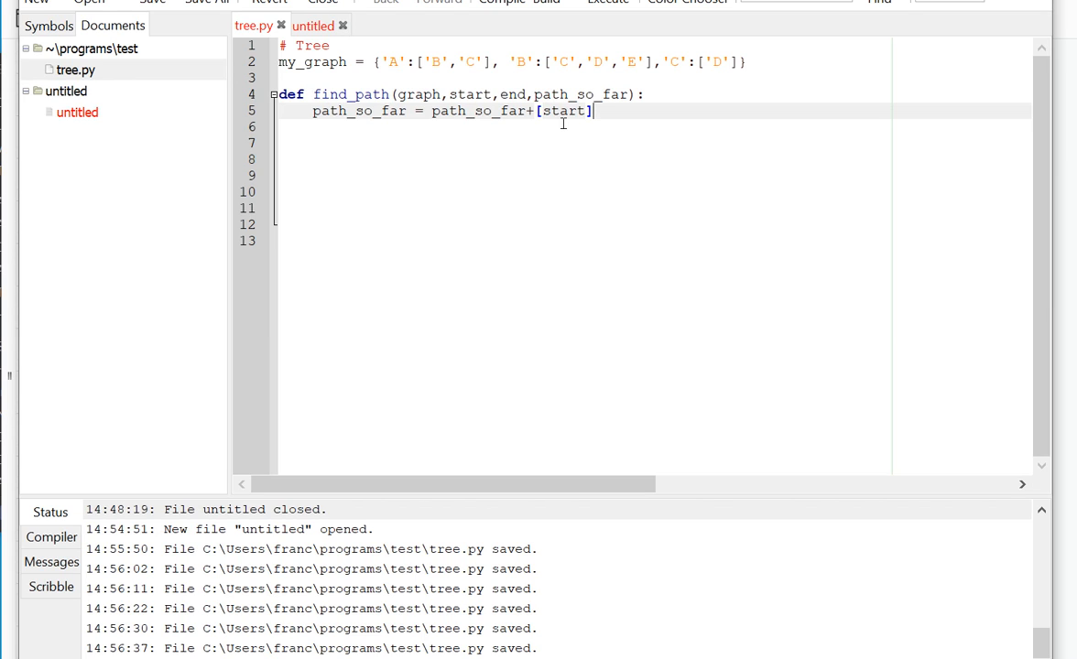
mouse_move(737, 99)
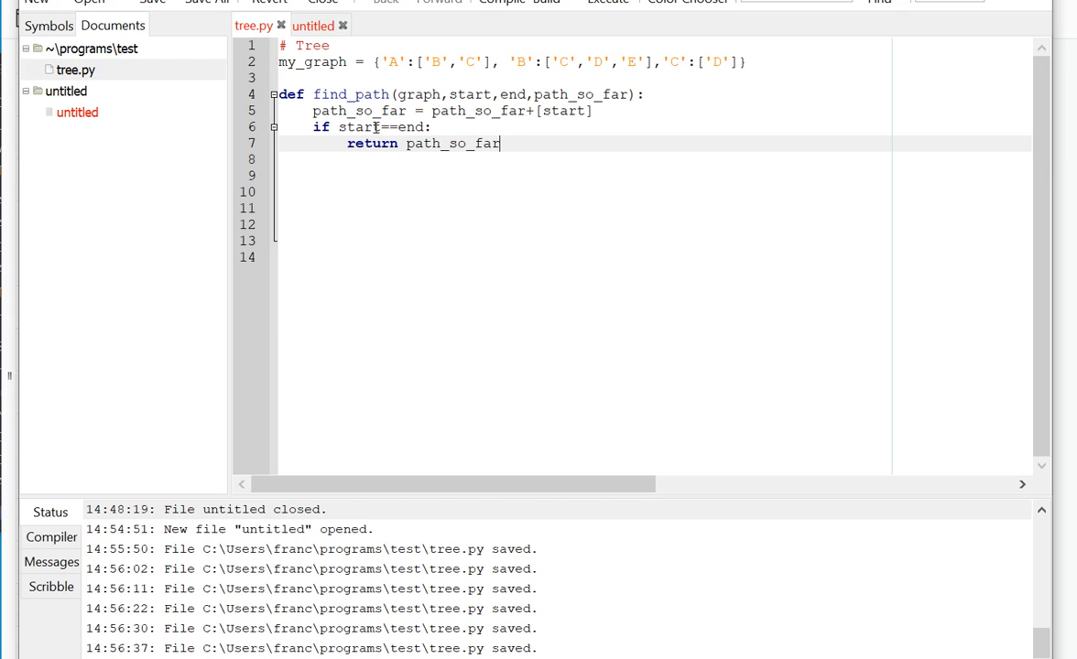
mouse_move(510, 134)
type("if start not in graph:")
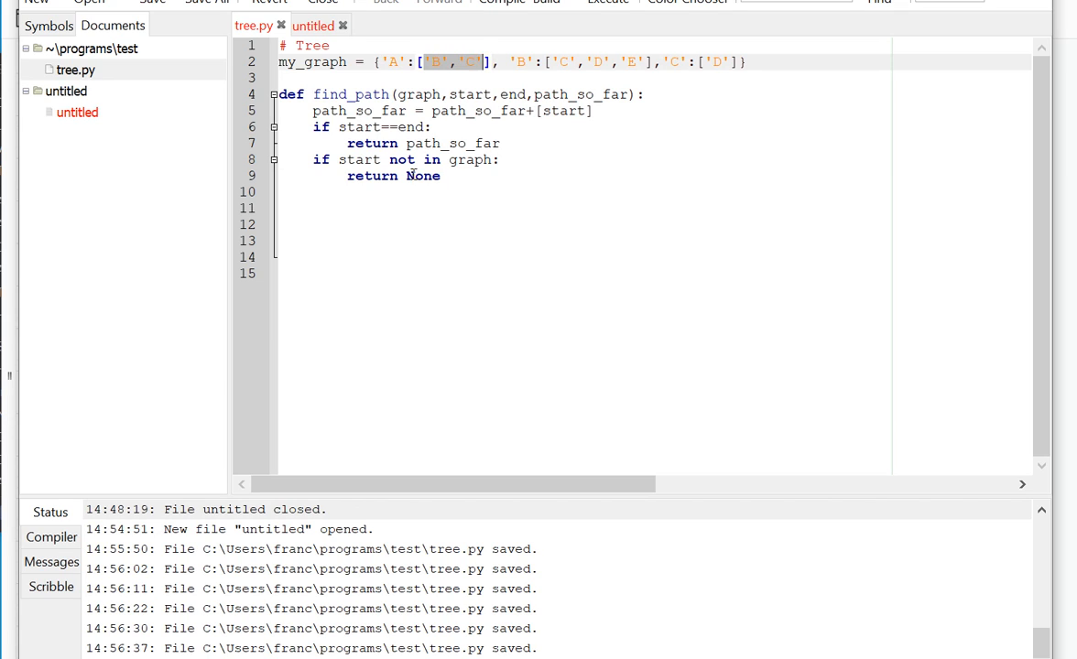
- Add the loop 'for node in graph[start]:' and mark start's neighbour list
type("for node in graph[start]:")
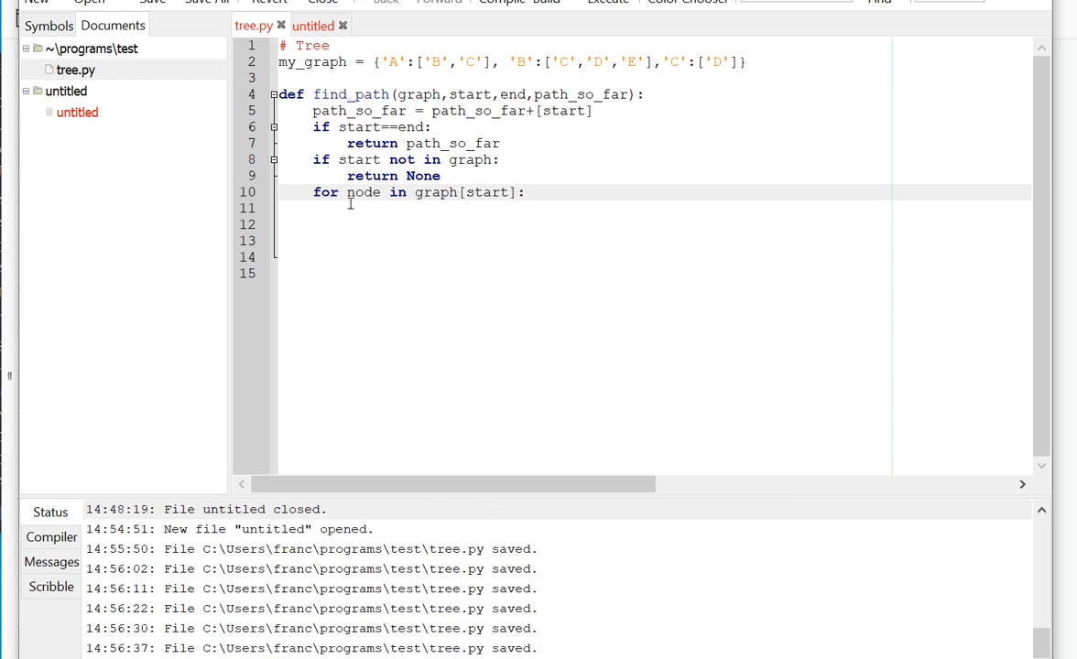
mouse_move(485, 192)
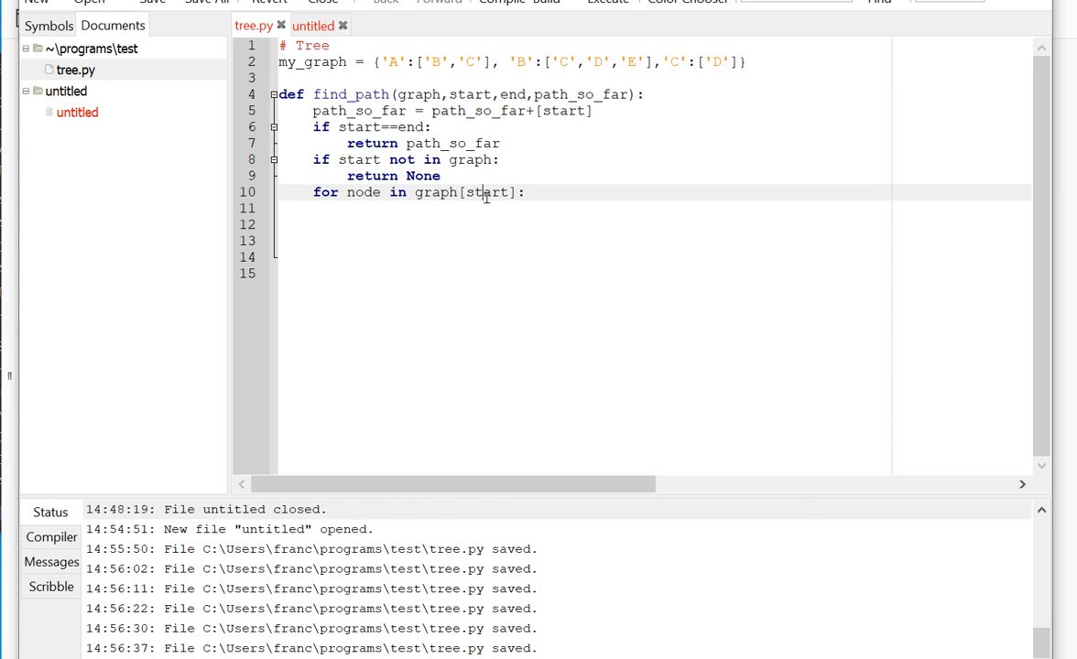
double_click(486, 192)
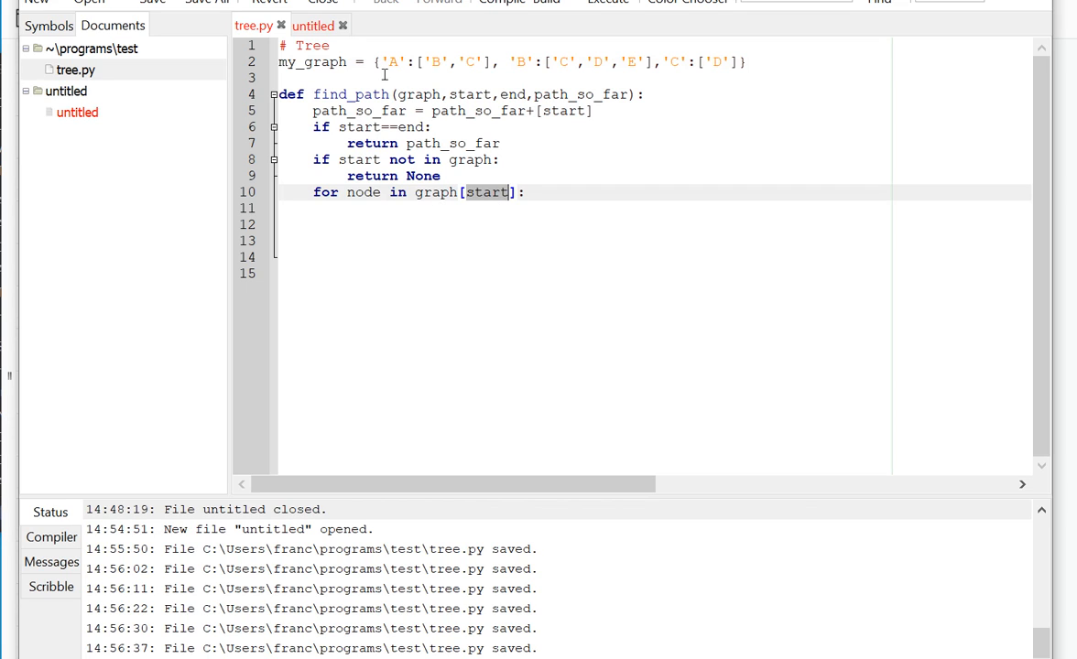
left_click(416, 192)
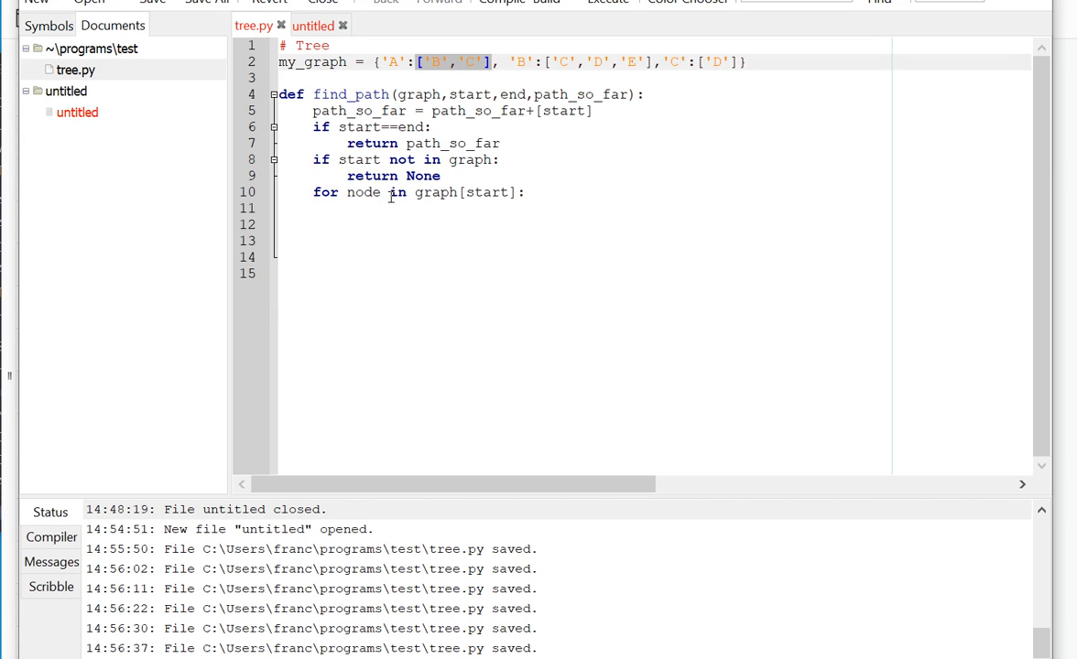
mouse_move(449, 210)
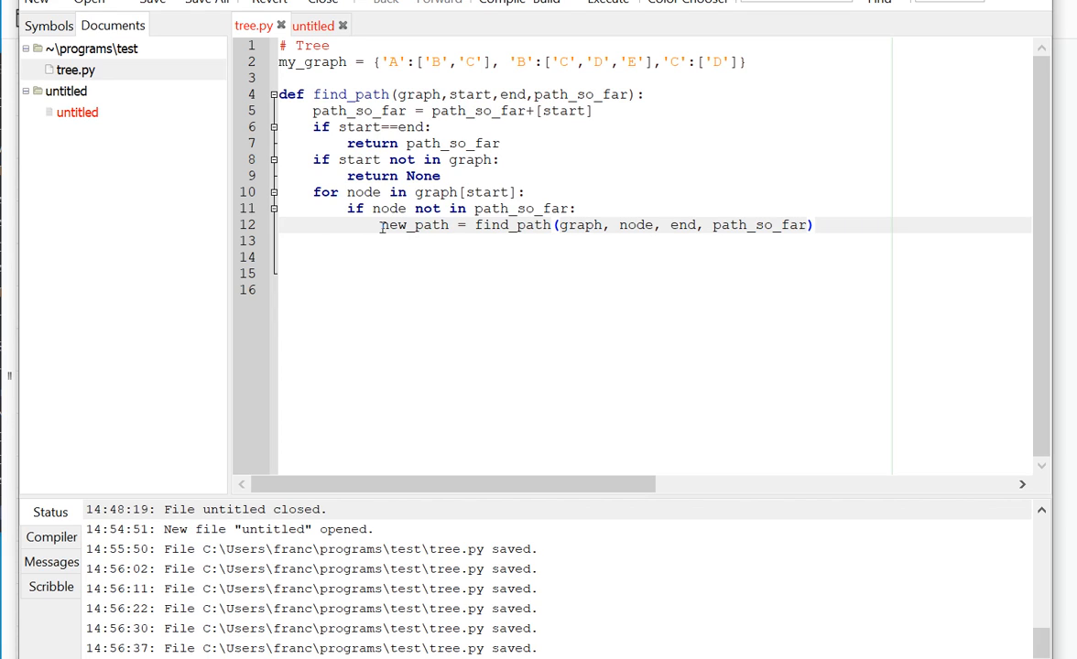
double_click(413, 225)
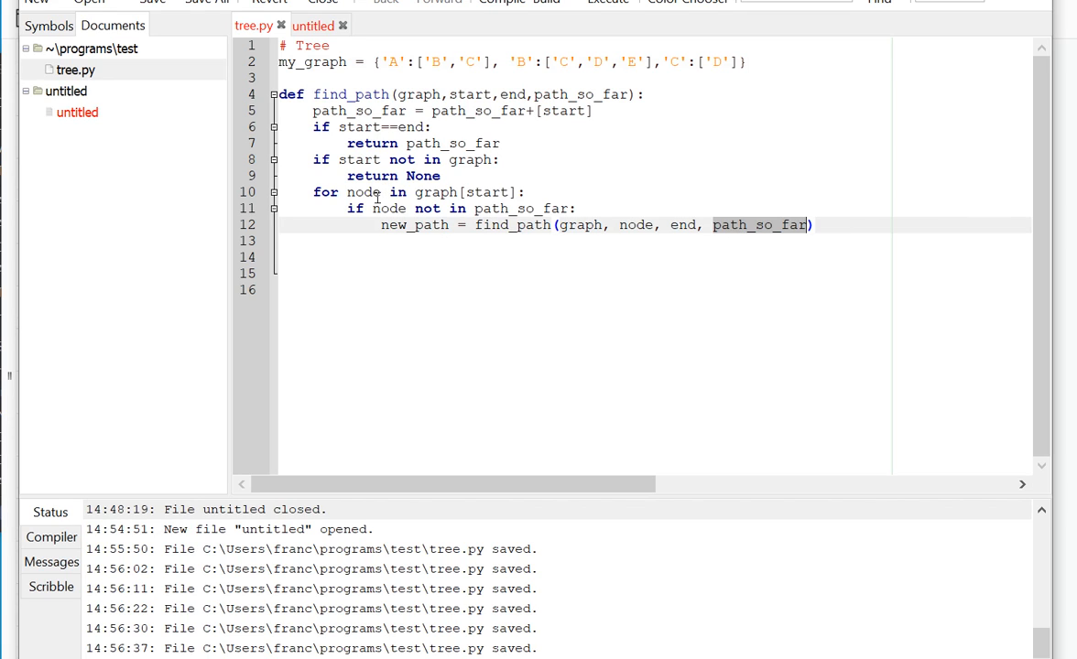
mouse_move(432, 61)
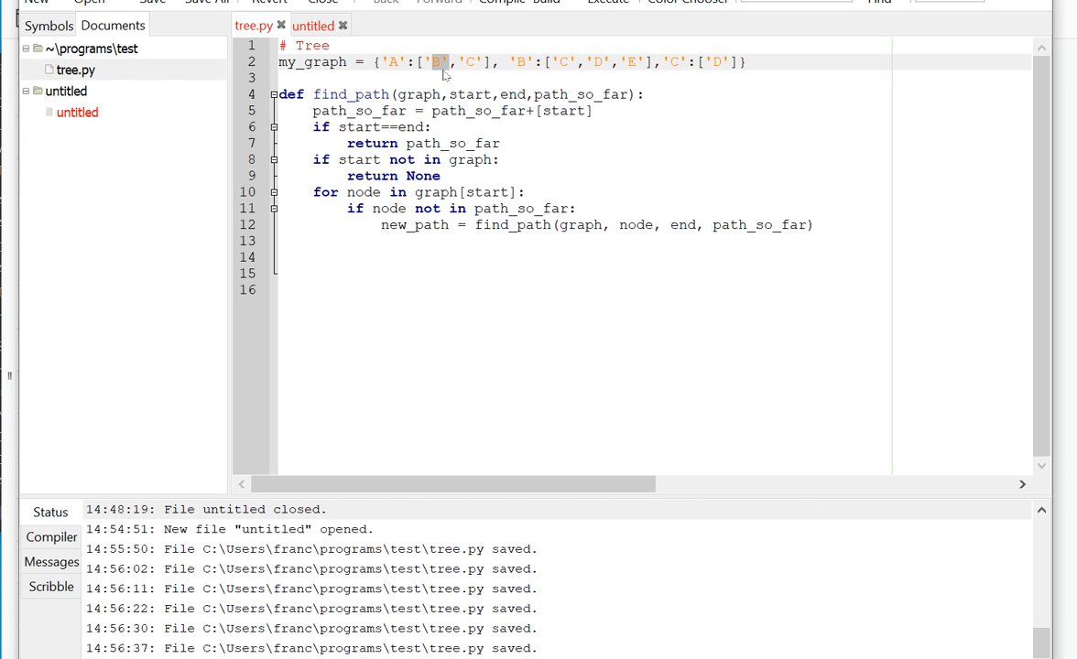
double_click(471, 62)
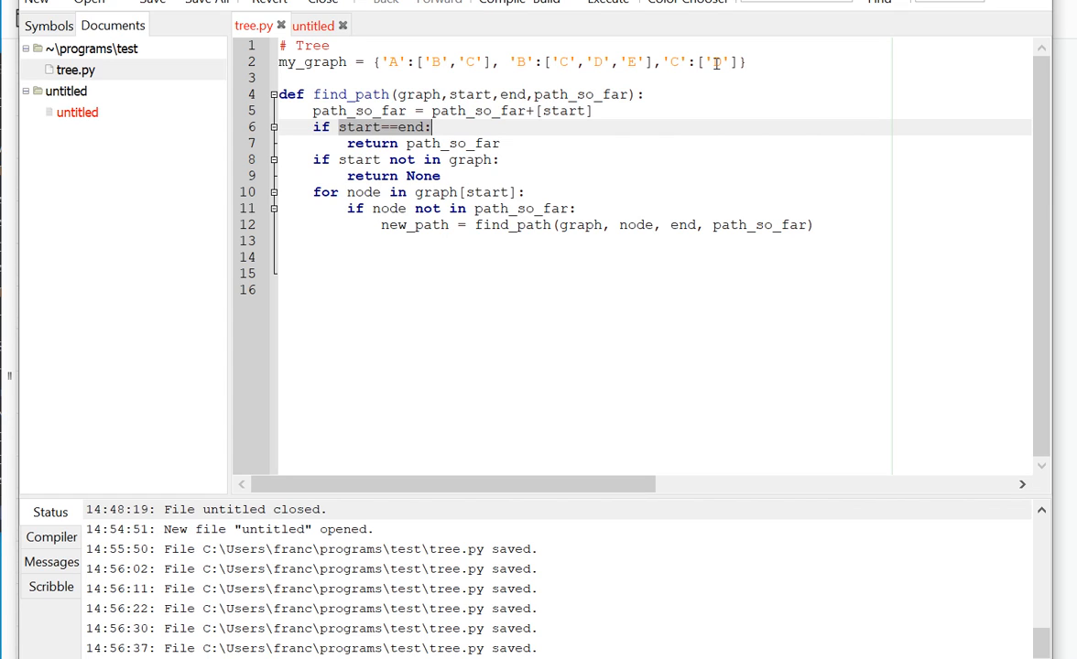
- Type D and end find_path with 'return None' after the loop
type("D")
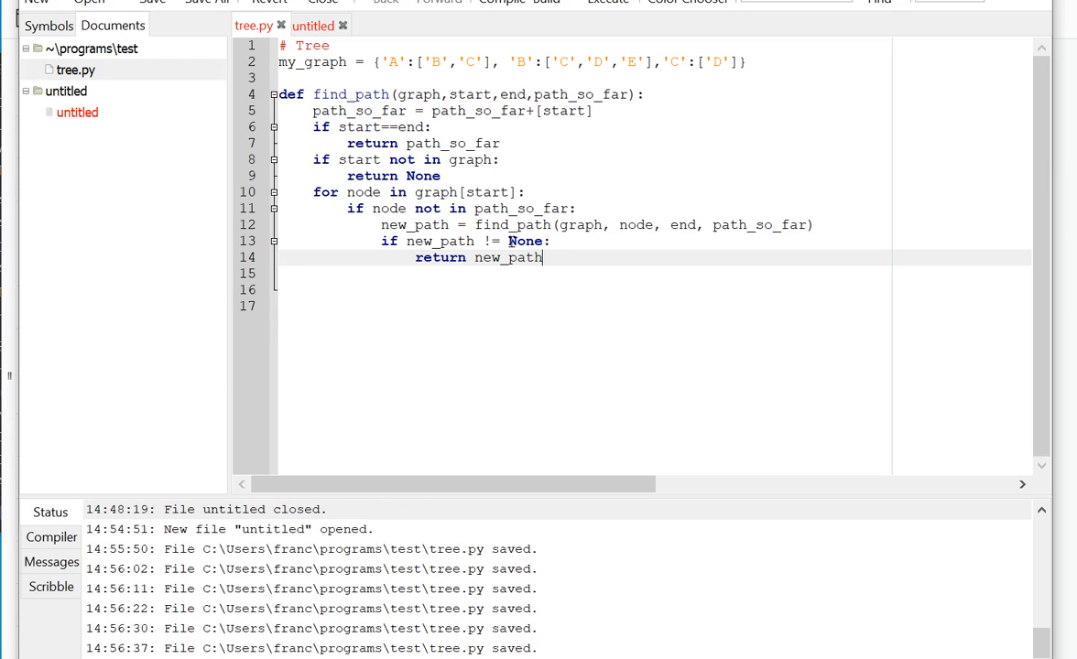
mouse_move(512, 241)
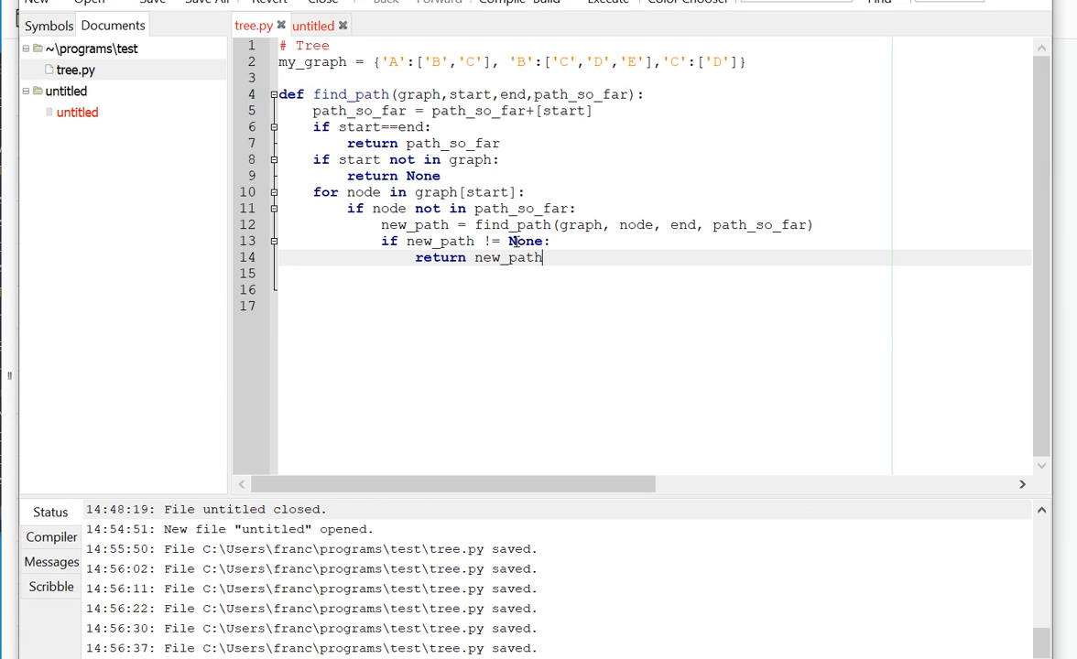
mouse_move(639, 205)
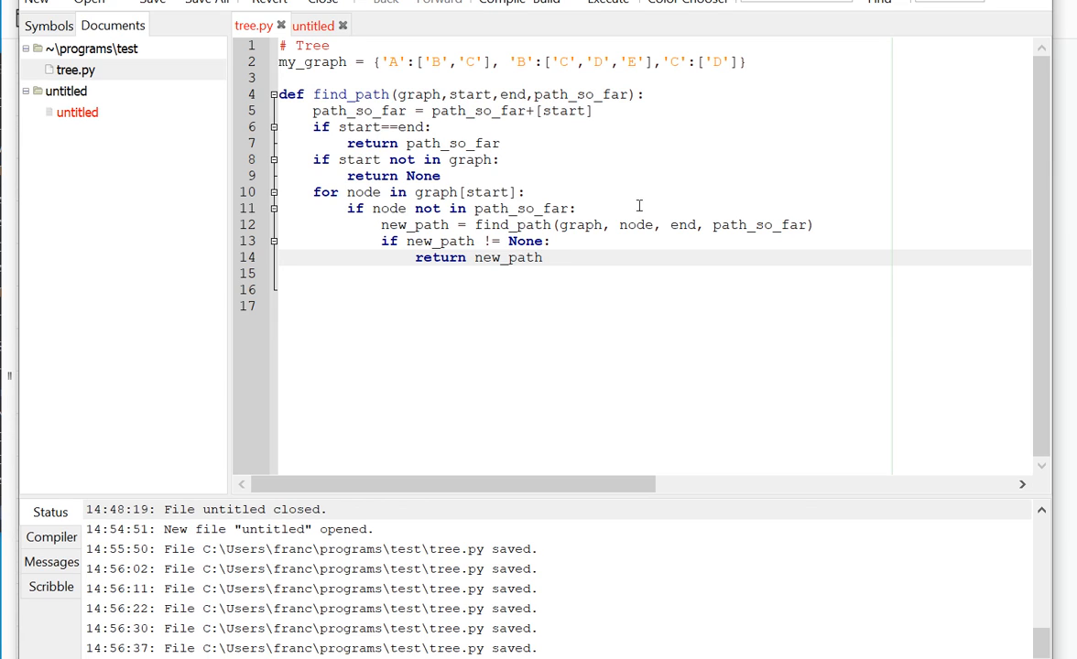
type("return None")
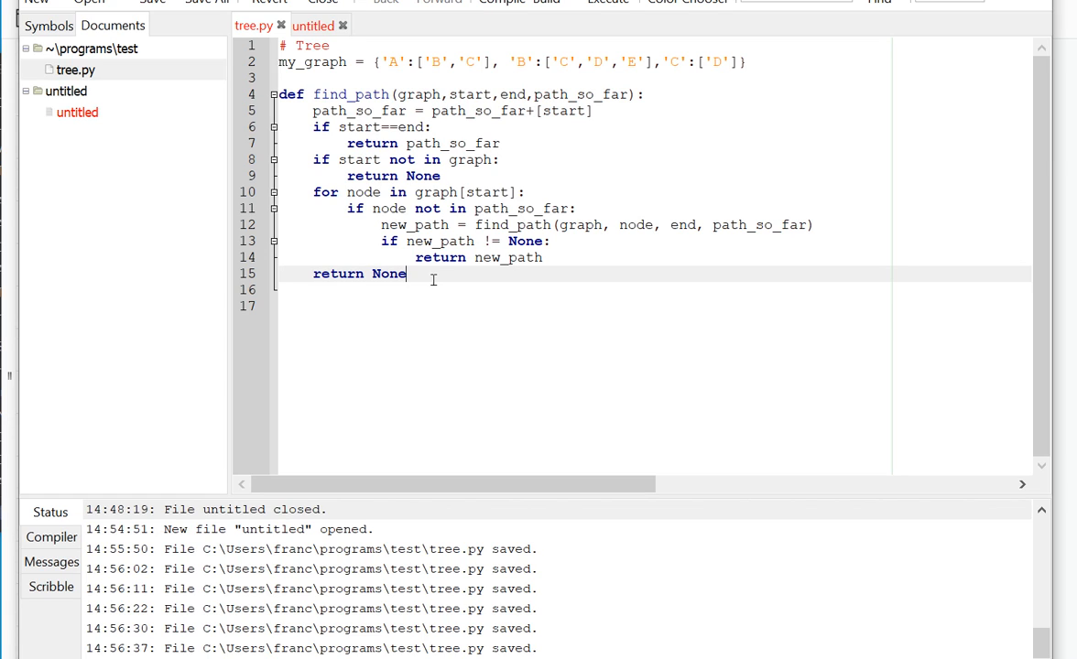
- Add print(find_path(my_graph,'A','E',[])) below the function and highlight my_graph
type("print (find_path(my_graph,'A','E',[]))")
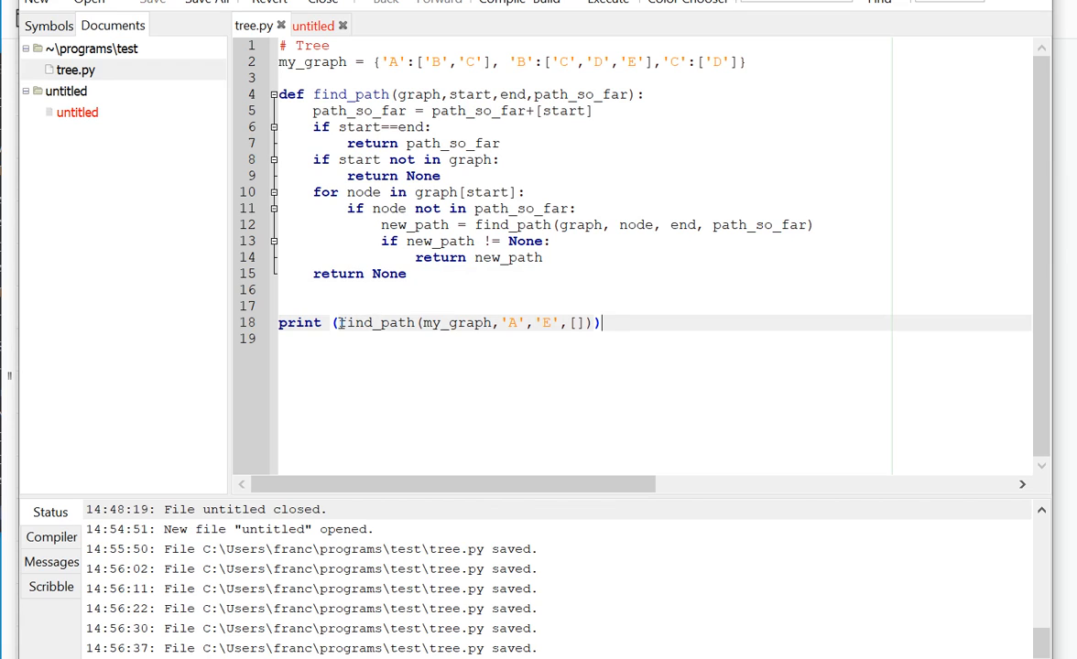
mouse_move(408, 326)
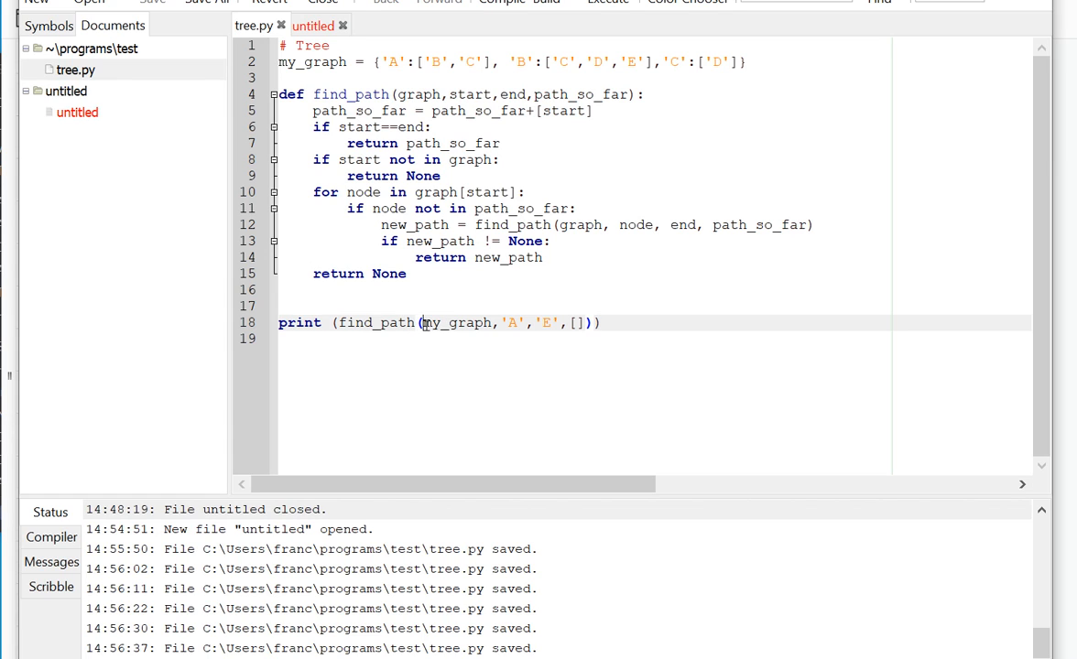
double_click(456, 323)
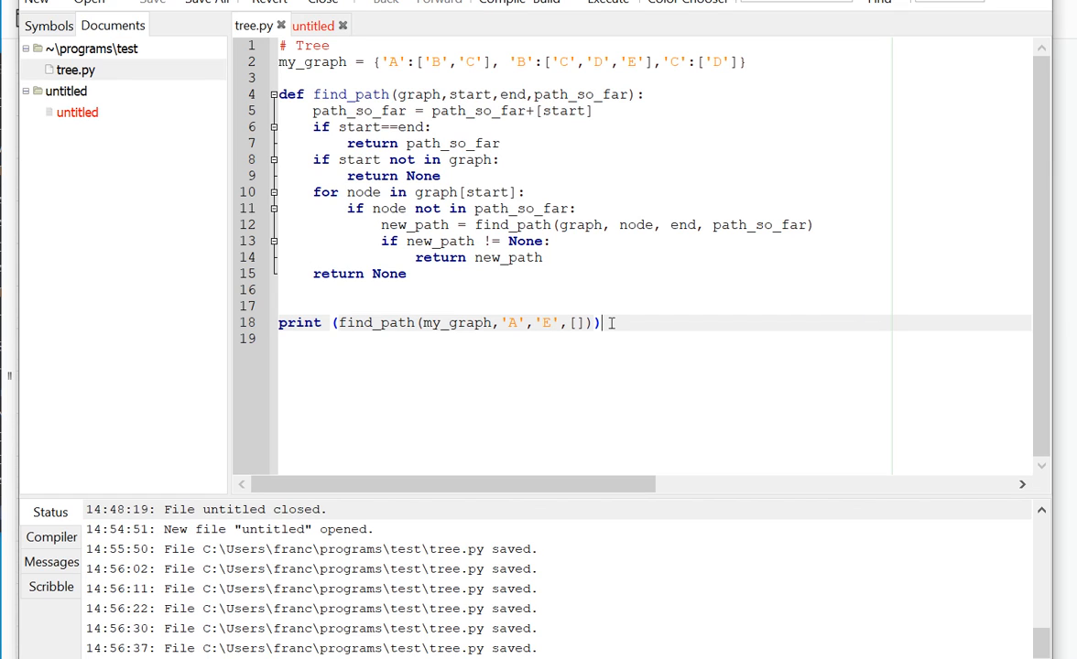
mouse_move(607, 3)
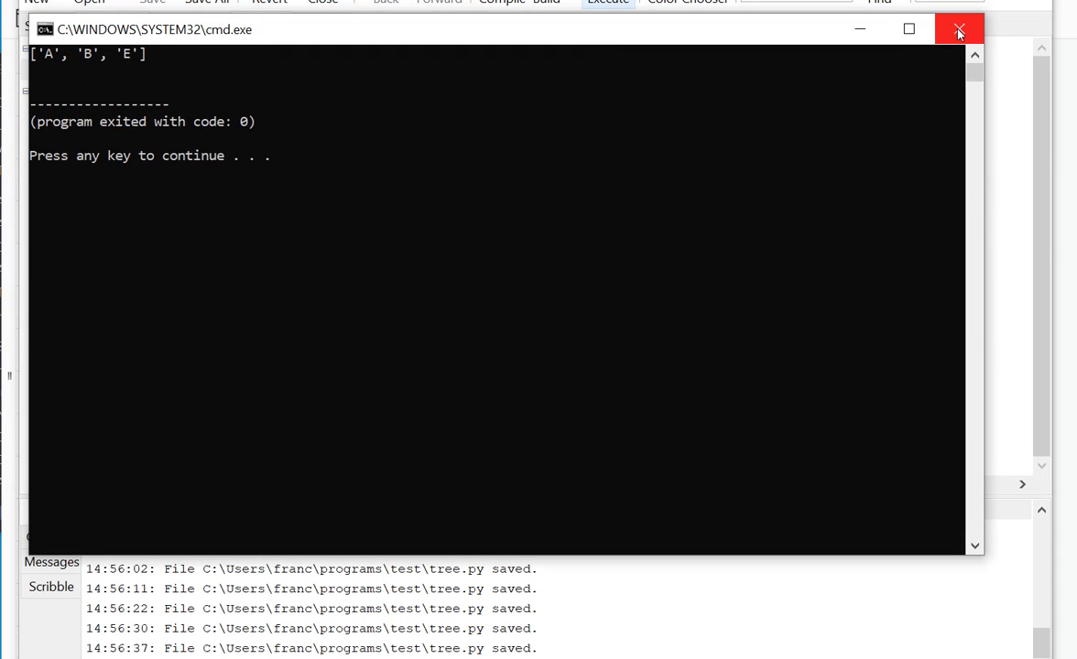
- Close the cmd.exe console window that printed ['A', 'B', 'E']
left_click(957, 30)
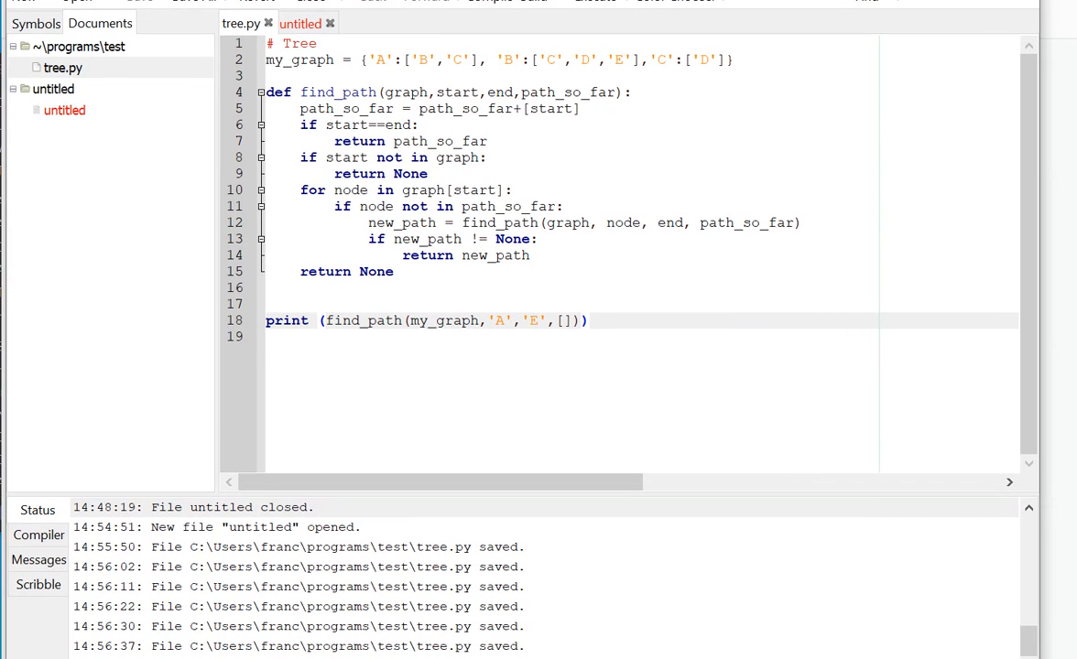
- Change the test call's end node from 'E' to 'C' and run the script
left_click(587, 320)
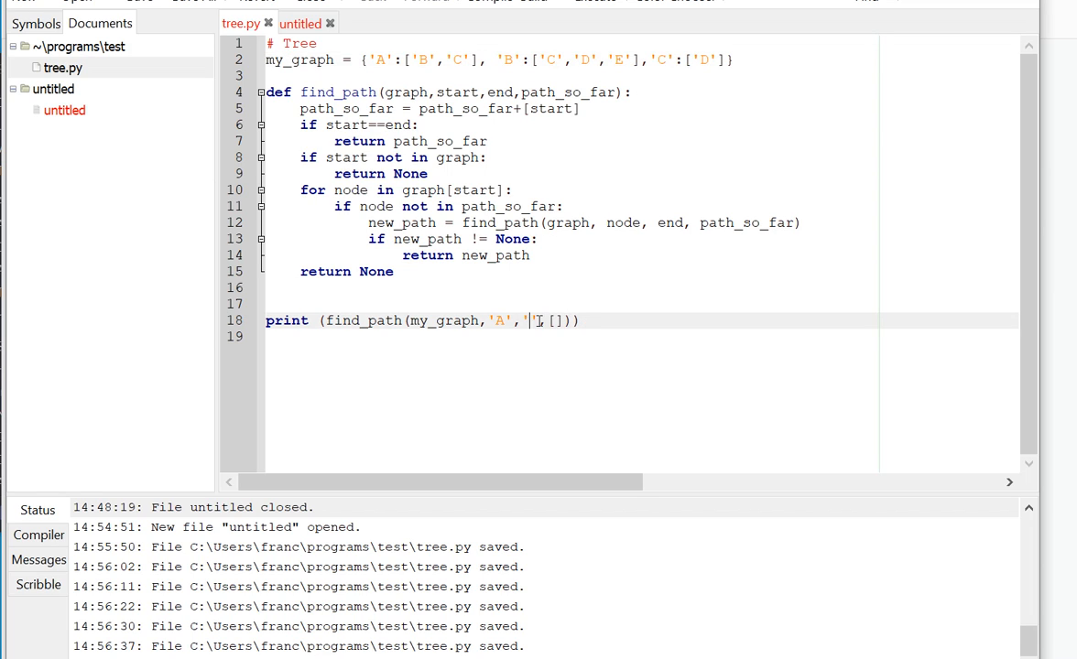
type("C")
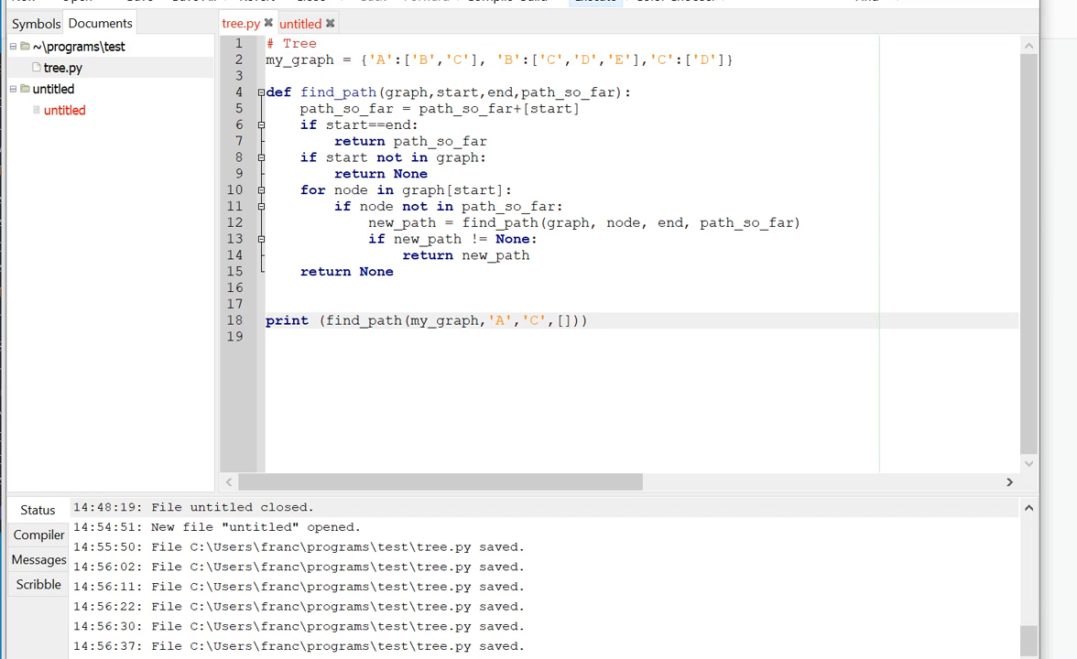
left_click(685, 16)
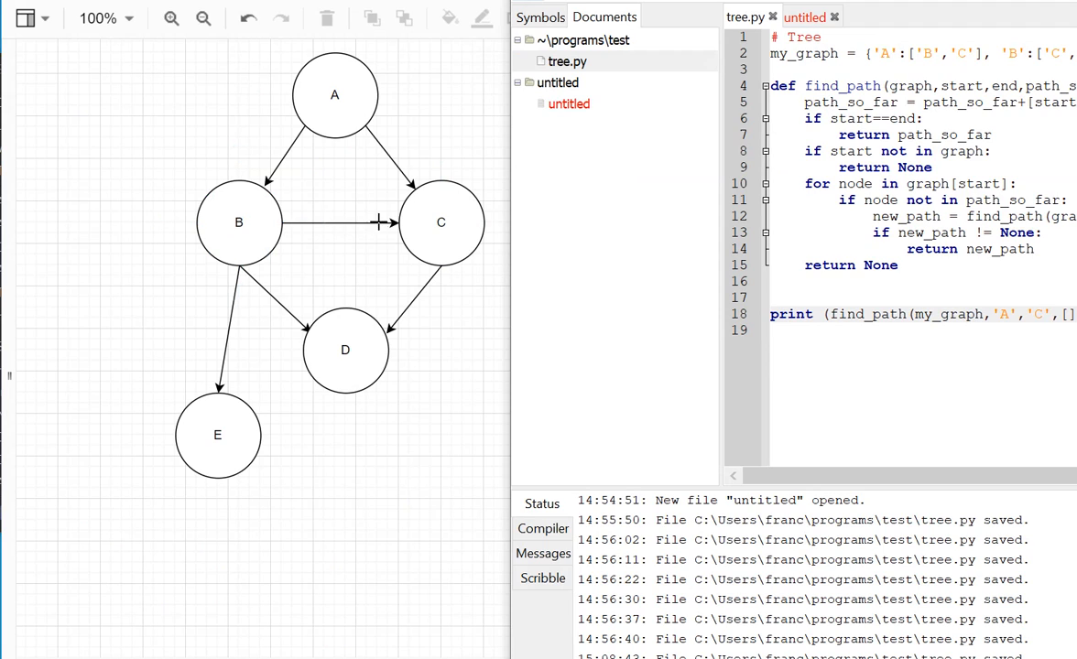
- Select the B→C arrow in the draw.io graph diagram
left_click(441, 222)
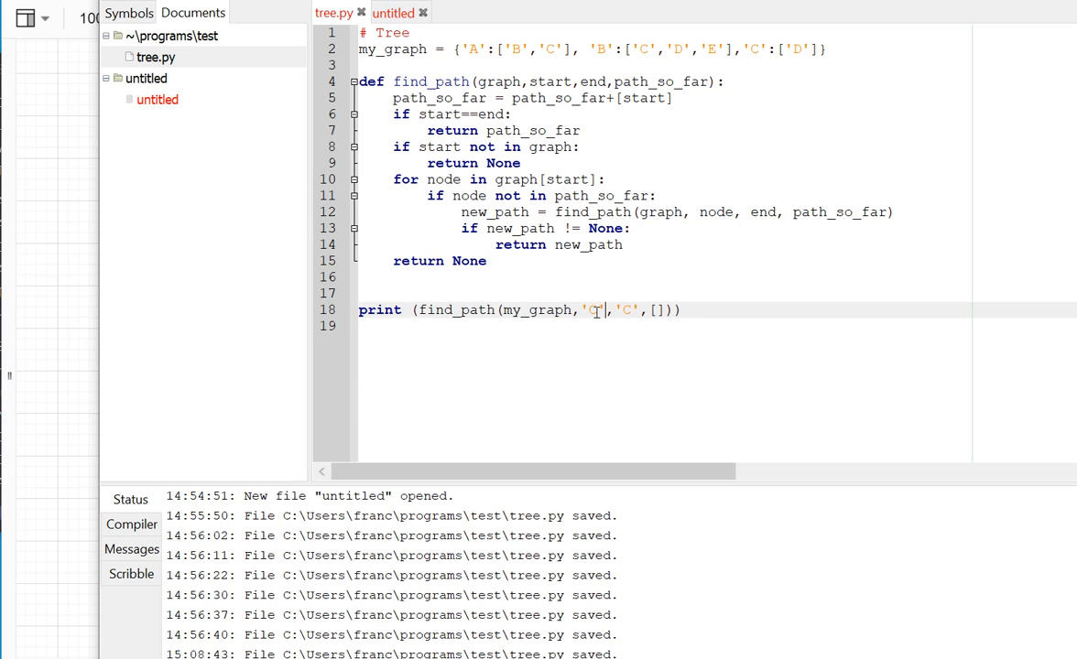
- Change the test call's end to 'E', run it to print None, and mark the 'return None' line
type("E")
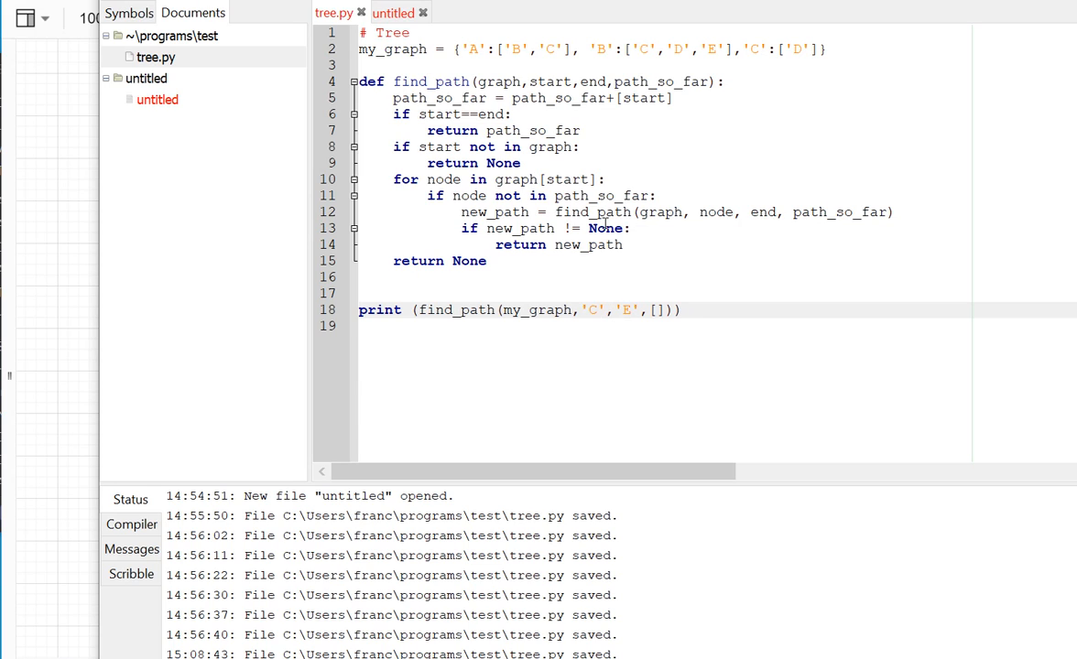
left_click(786, 4)
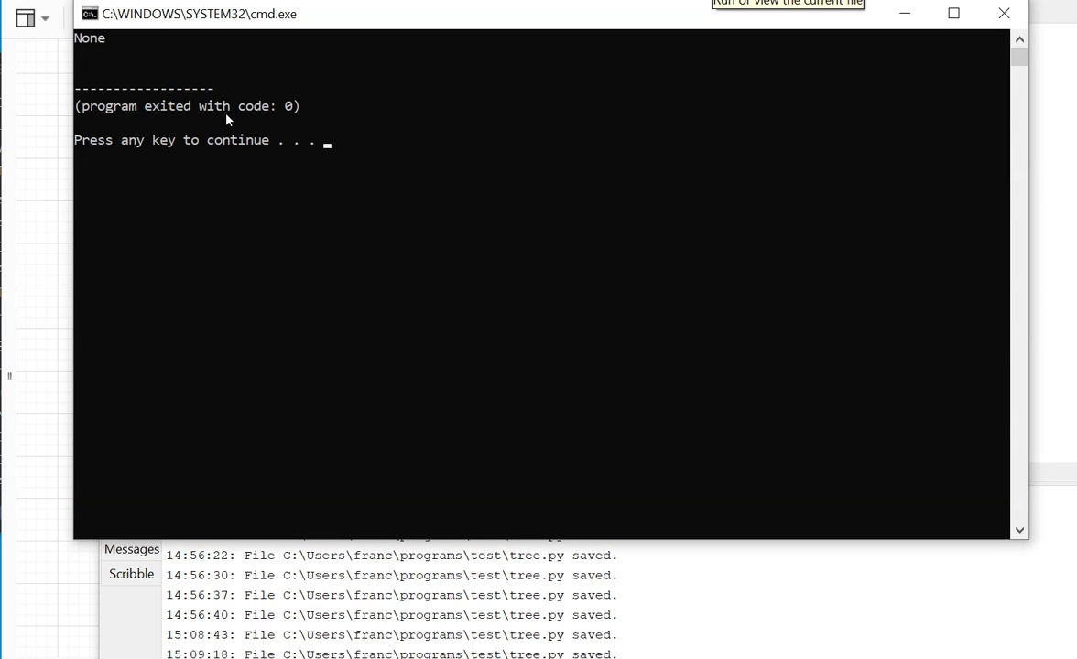
mouse_move(752, 133)
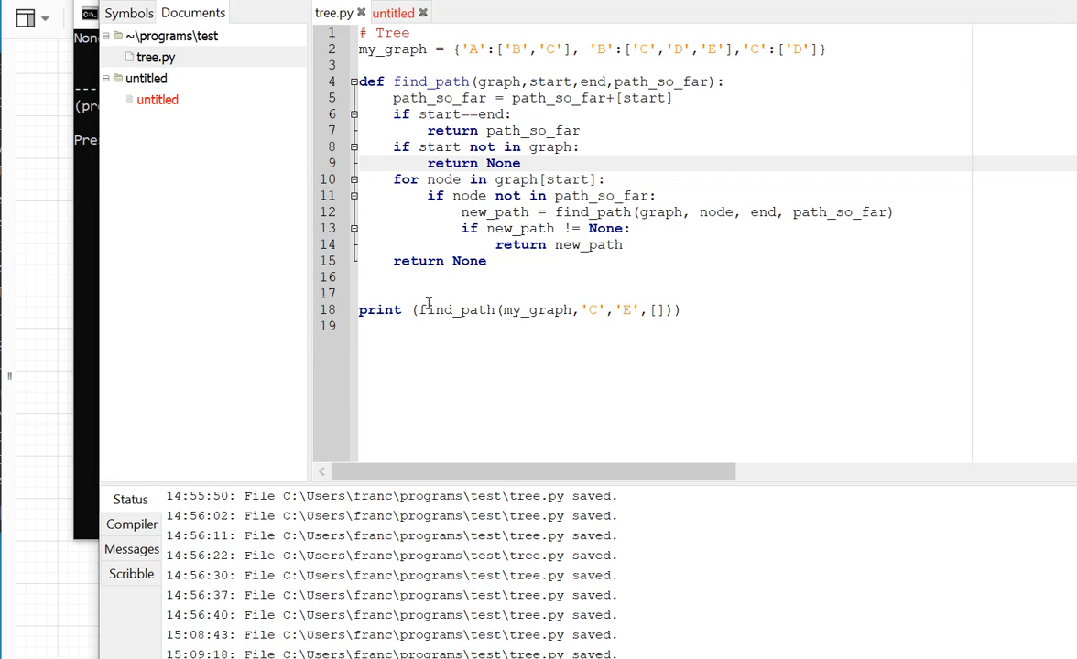
left_click(522, 163)
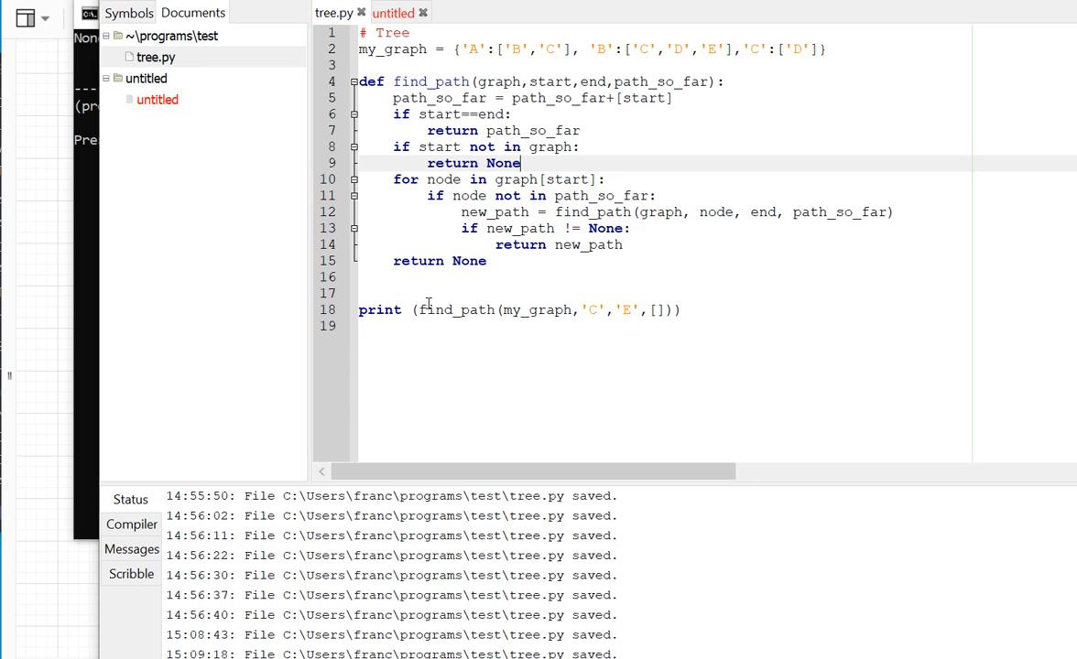
mouse_move(37, 651)
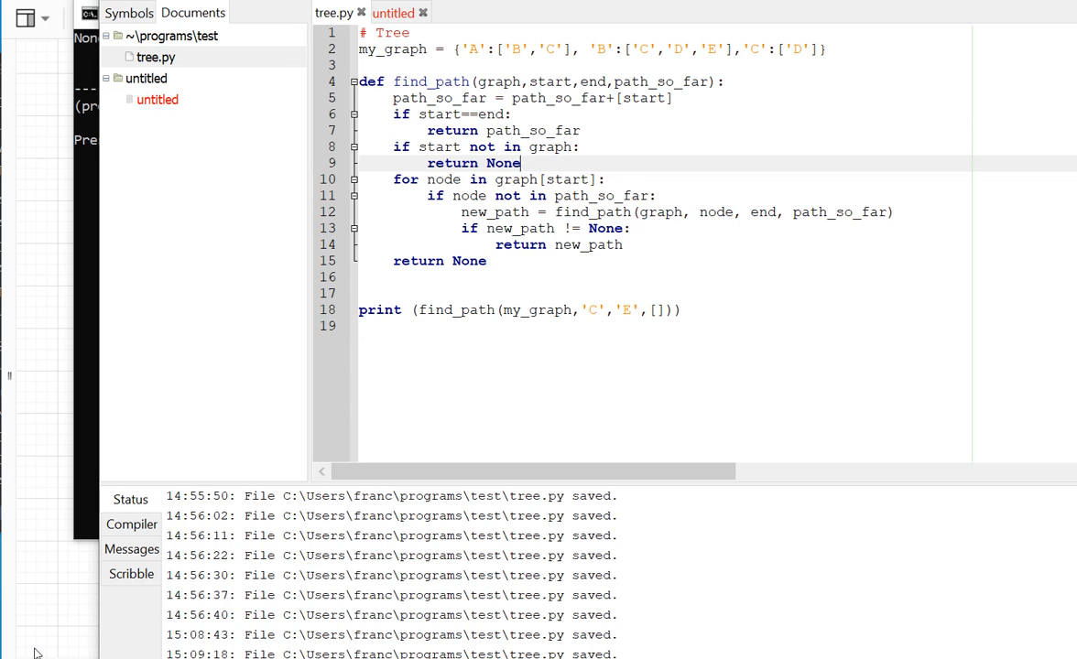